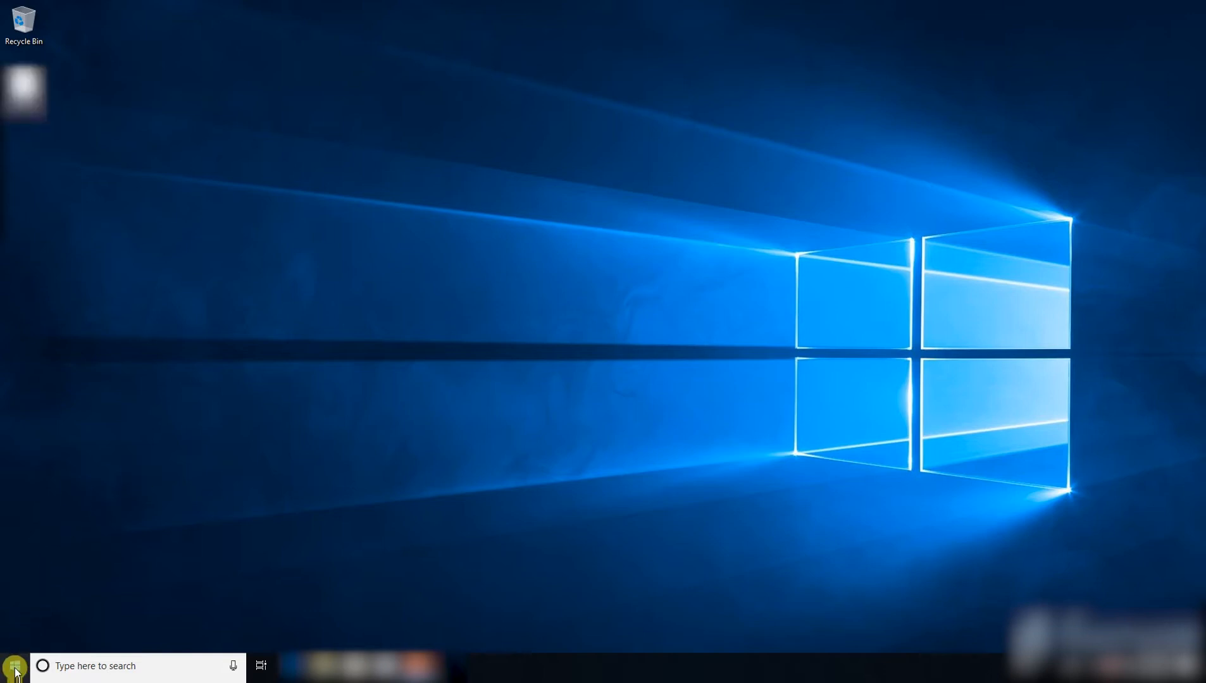
Search Bing in Edge for 'hp 64 bit driver pack' after closing the Device Manager window
{"action": "right_click", "coordinate": [14, 666]}
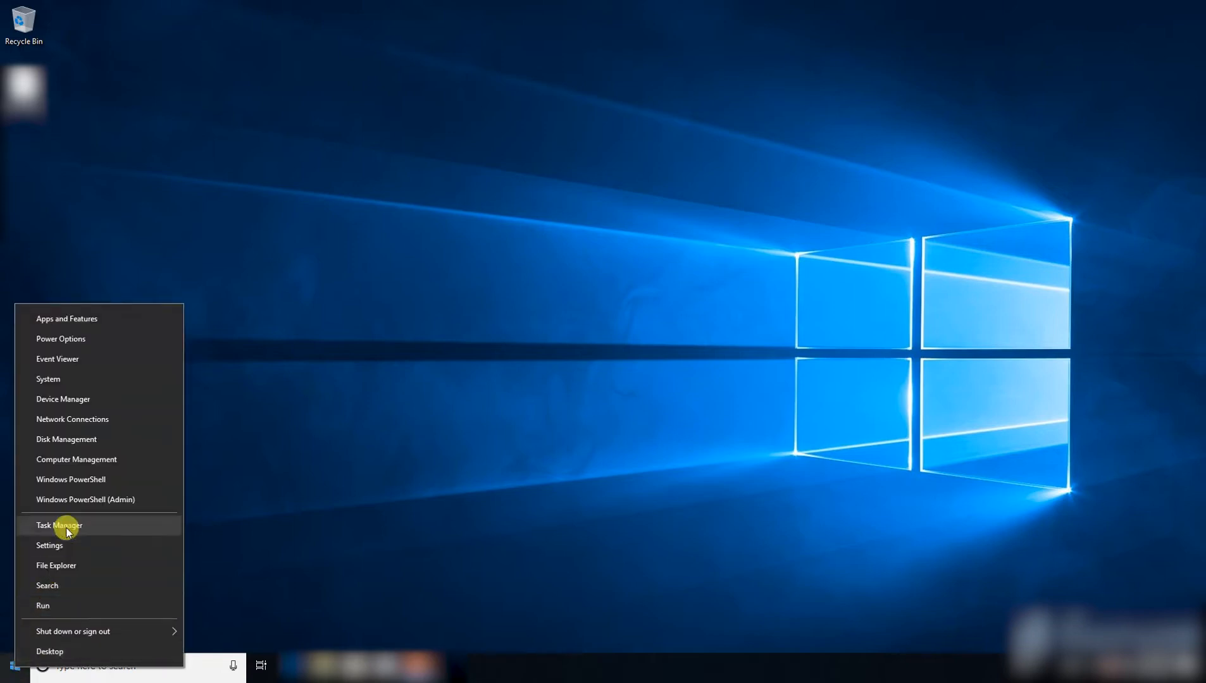
{"action": "mouse_move", "coordinate": [85, 404]}
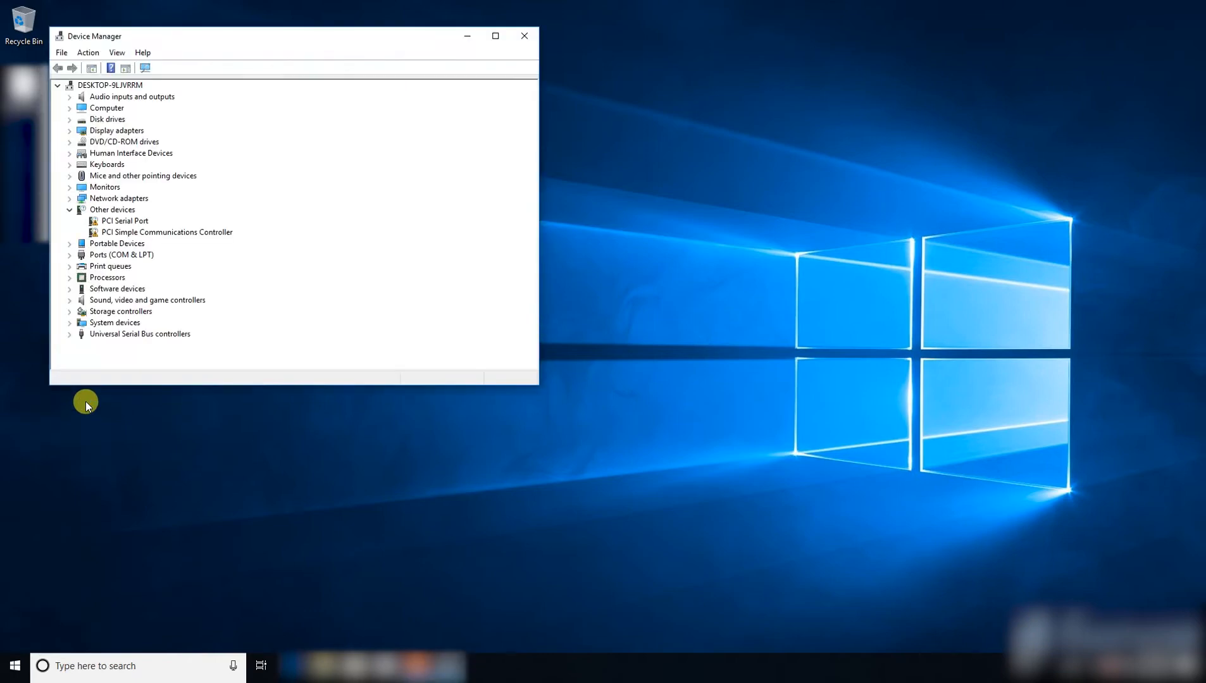
{"action": "left_click", "coordinate": [124, 222]}
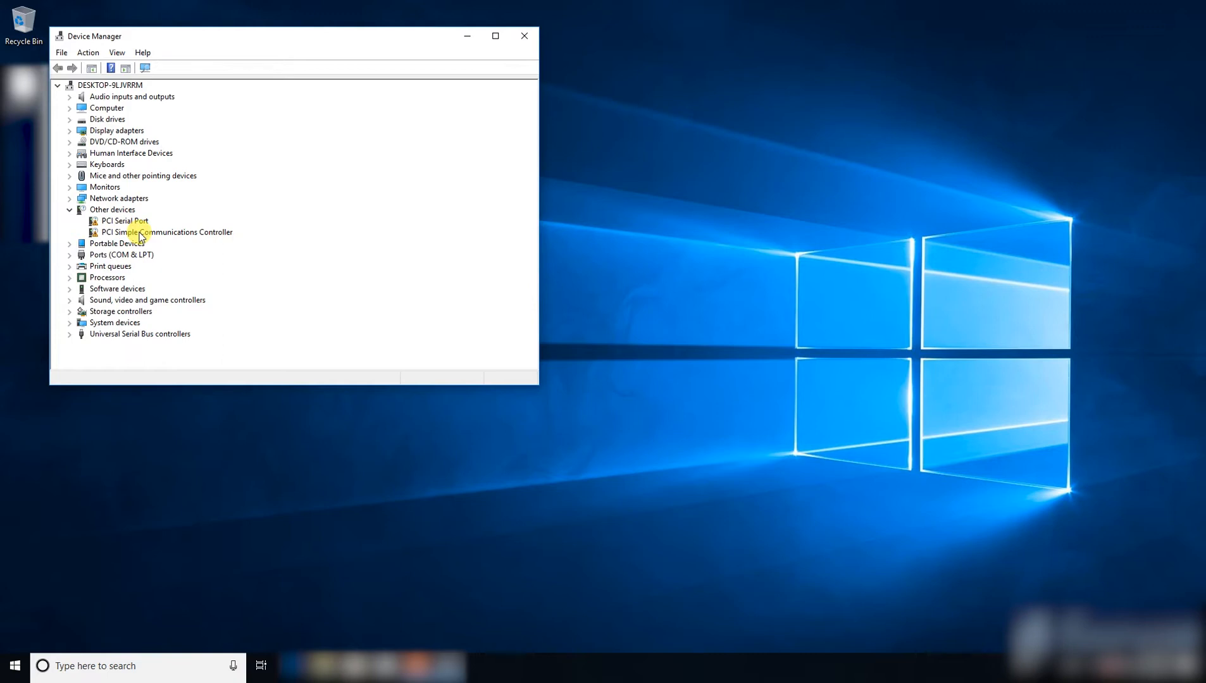
{"action": "mouse_move", "coordinate": [533, 49]}
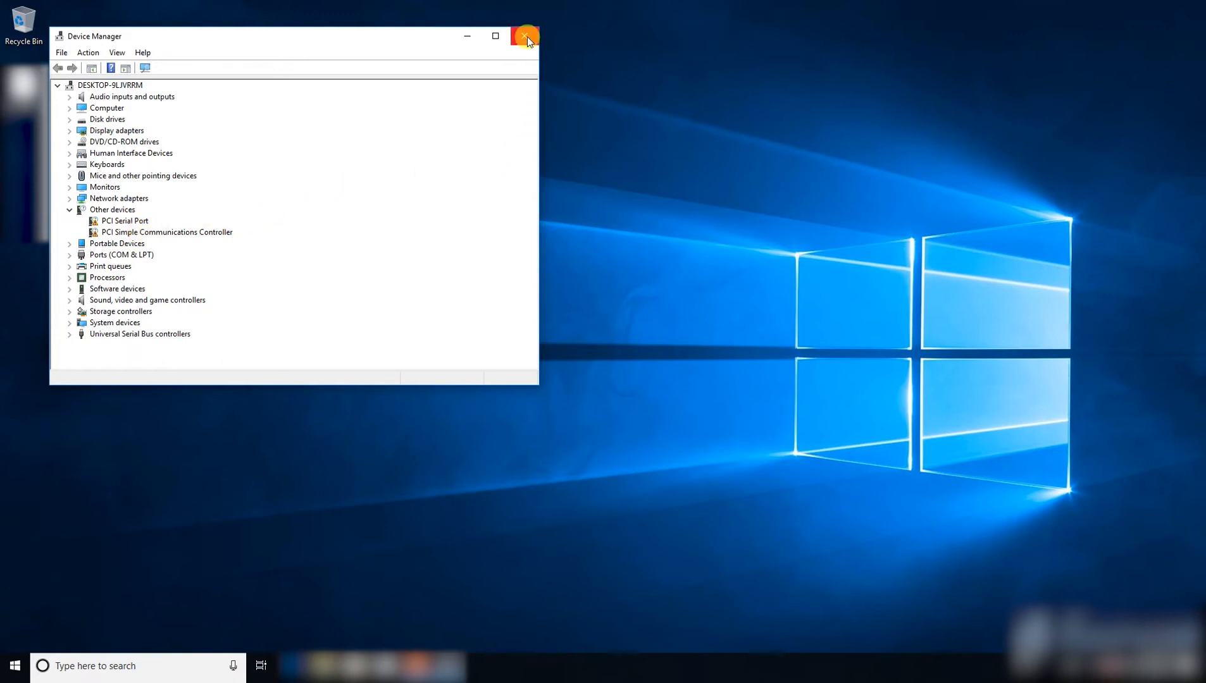
{"action": "left_click", "coordinate": [527, 36]}
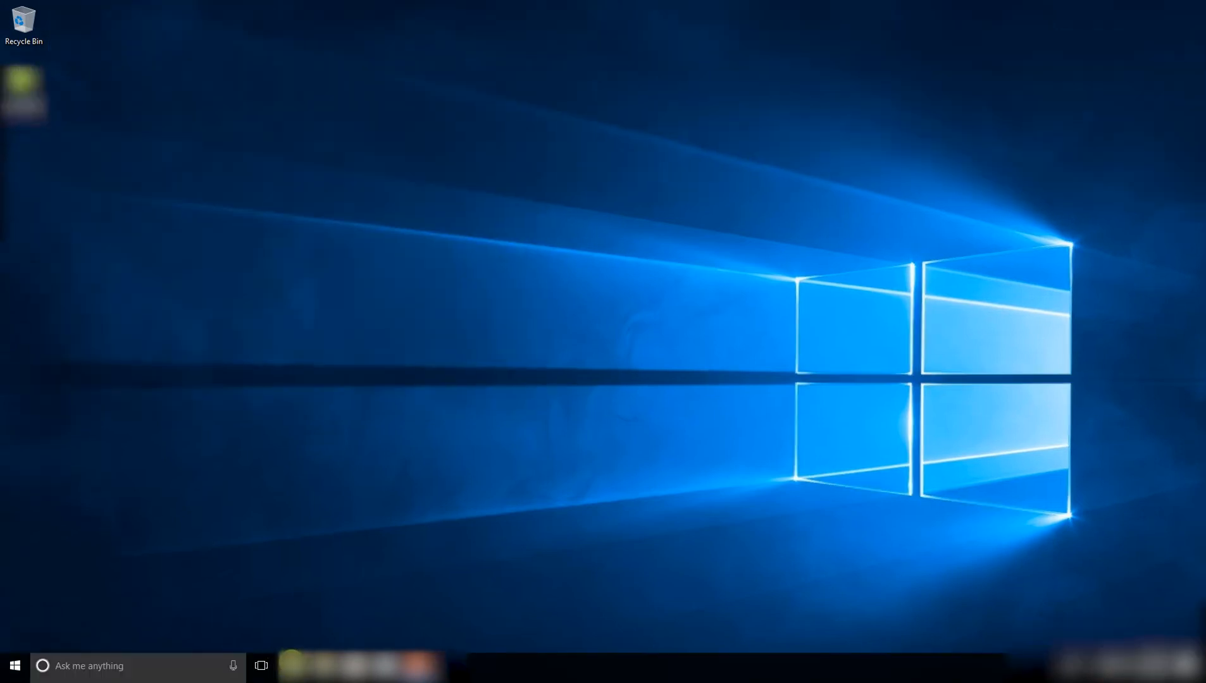
{"action": "mouse_move", "coordinate": [293, 664]}
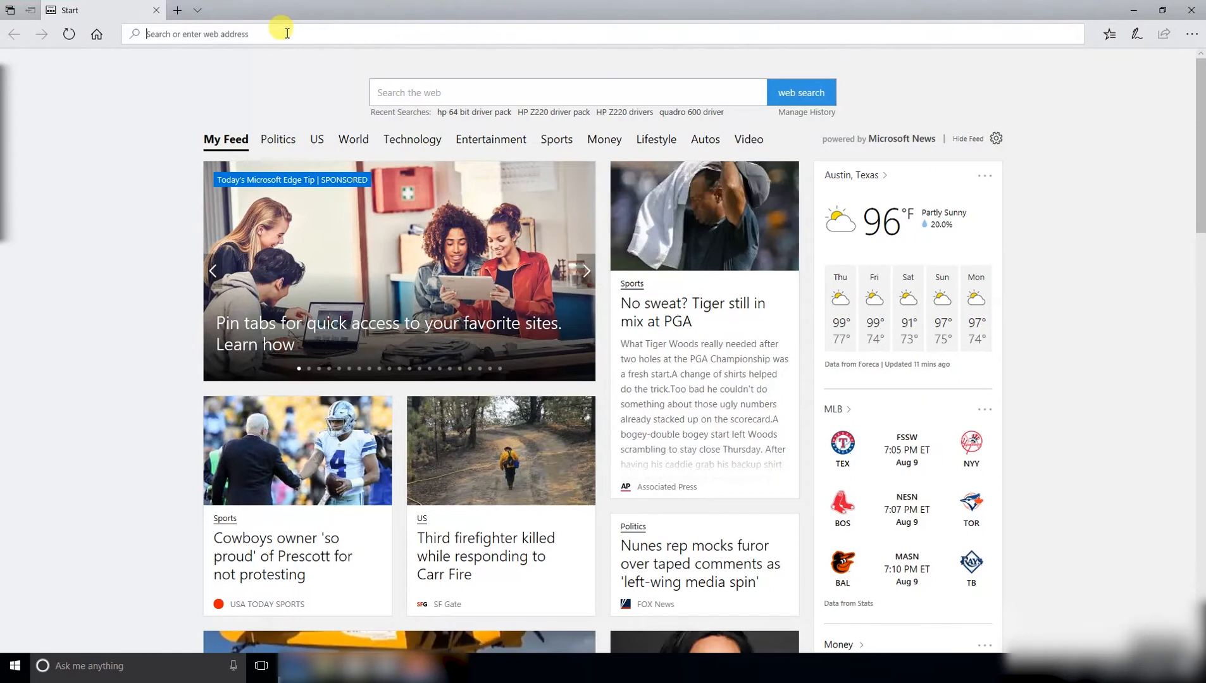
{"action": "type", "text": "hp 64 bit driver pack"}
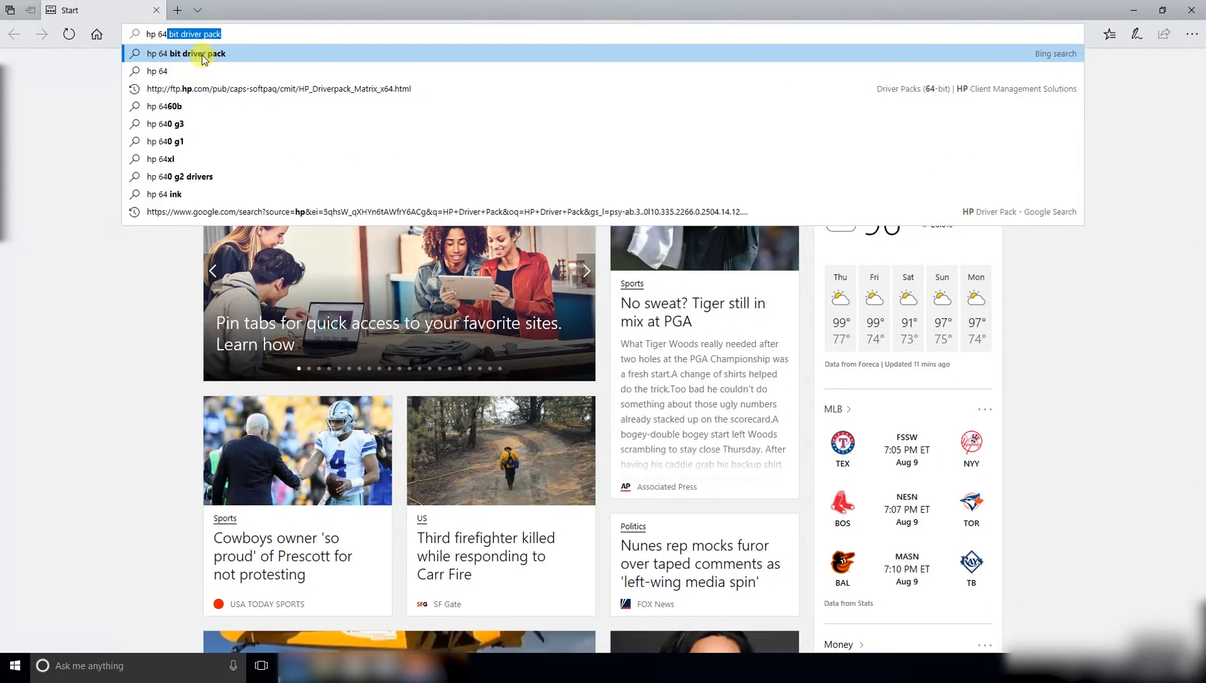
{"action": "left_click", "coordinate": [184, 53]}
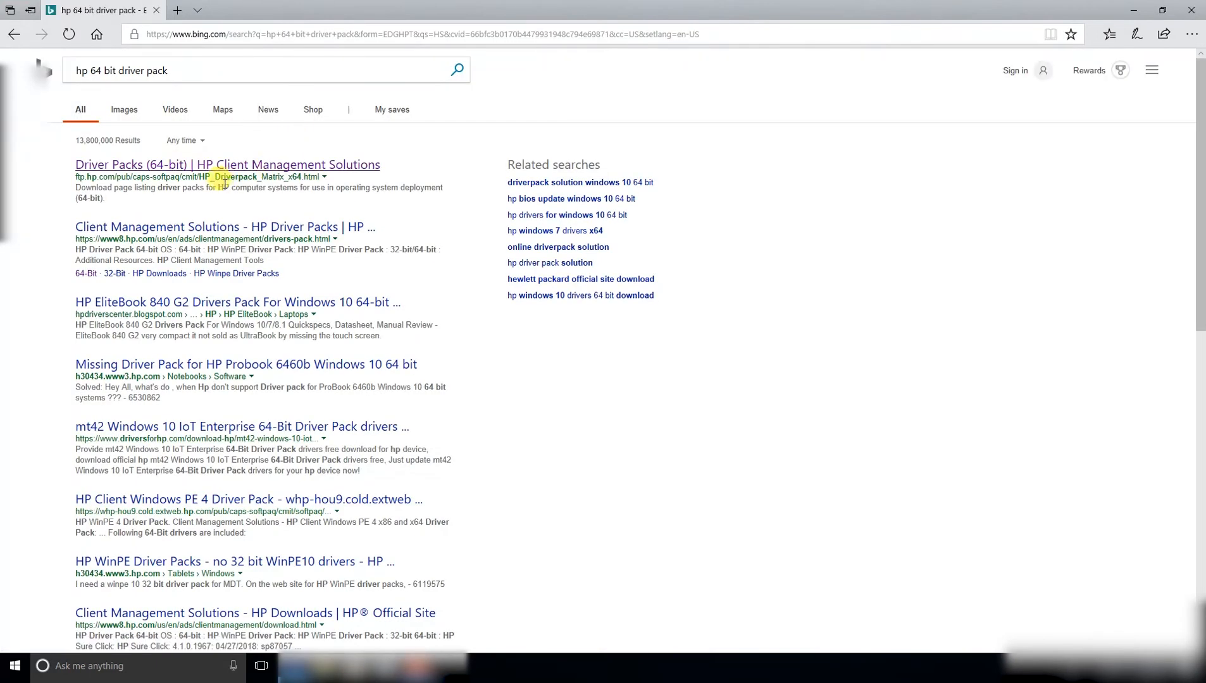
{"action": "mouse_move", "coordinate": [194, 170]}
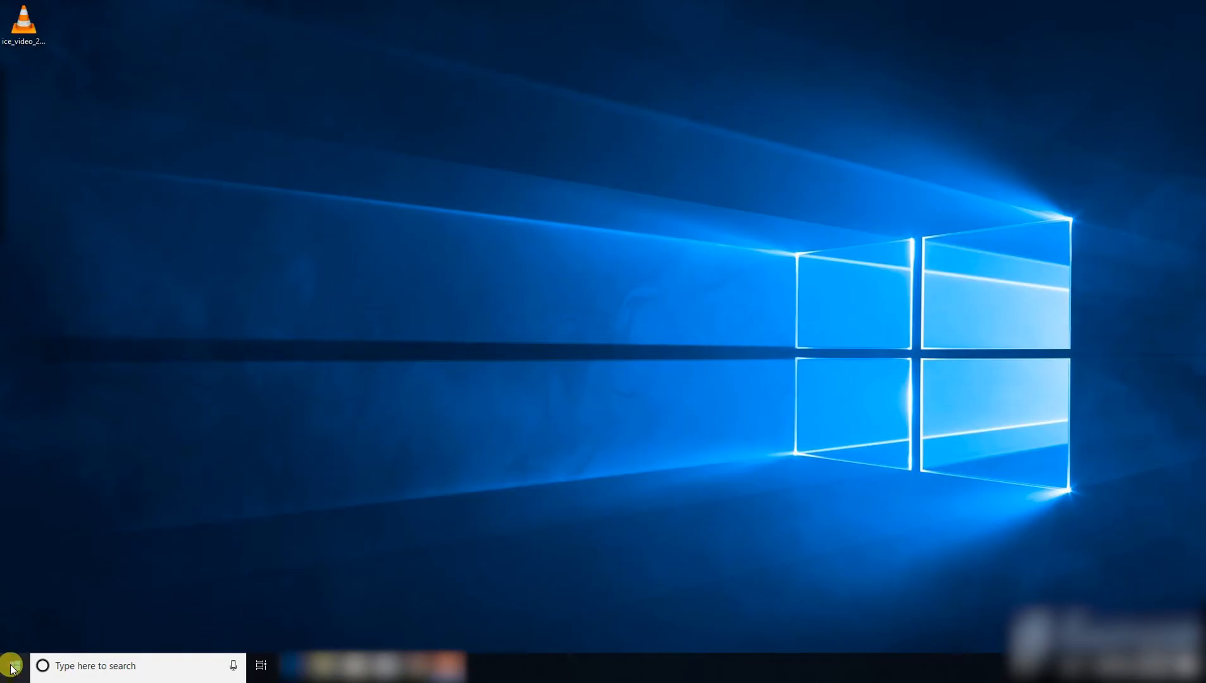
Check in Settings > About that the PC runs 64-bit Windows 10 Pro
{"action": "right_click", "coordinate": [11, 666]}
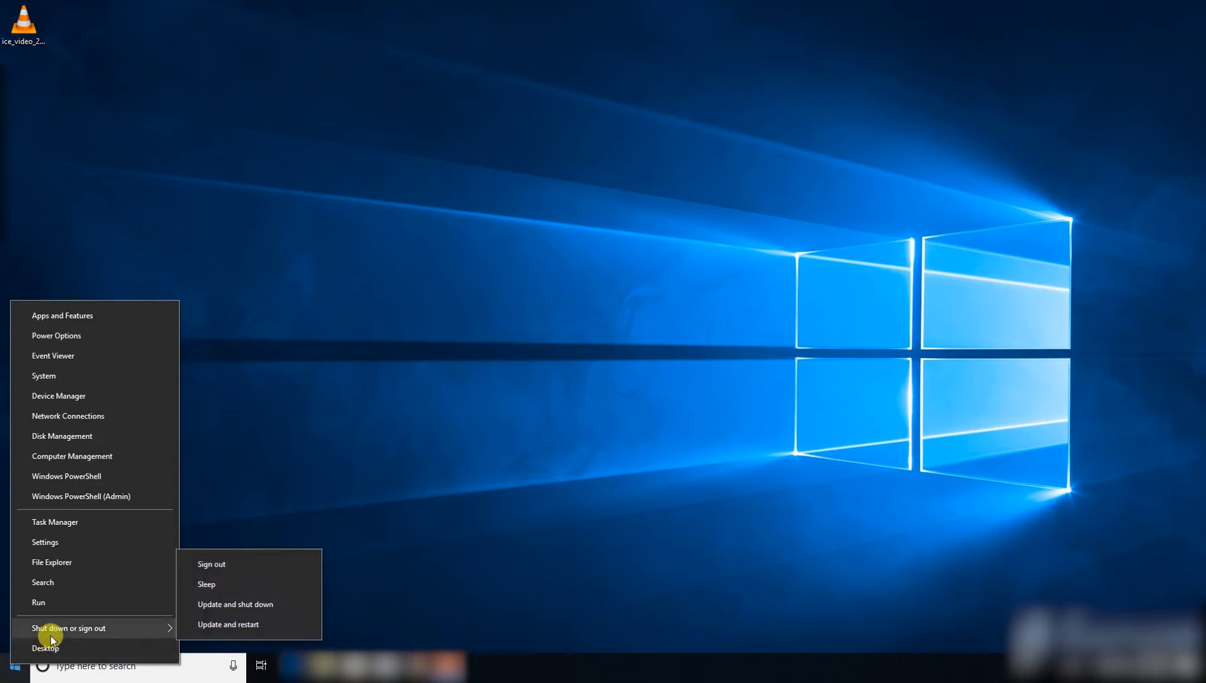
{"action": "mouse_move", "coordinate": [67, 415]}
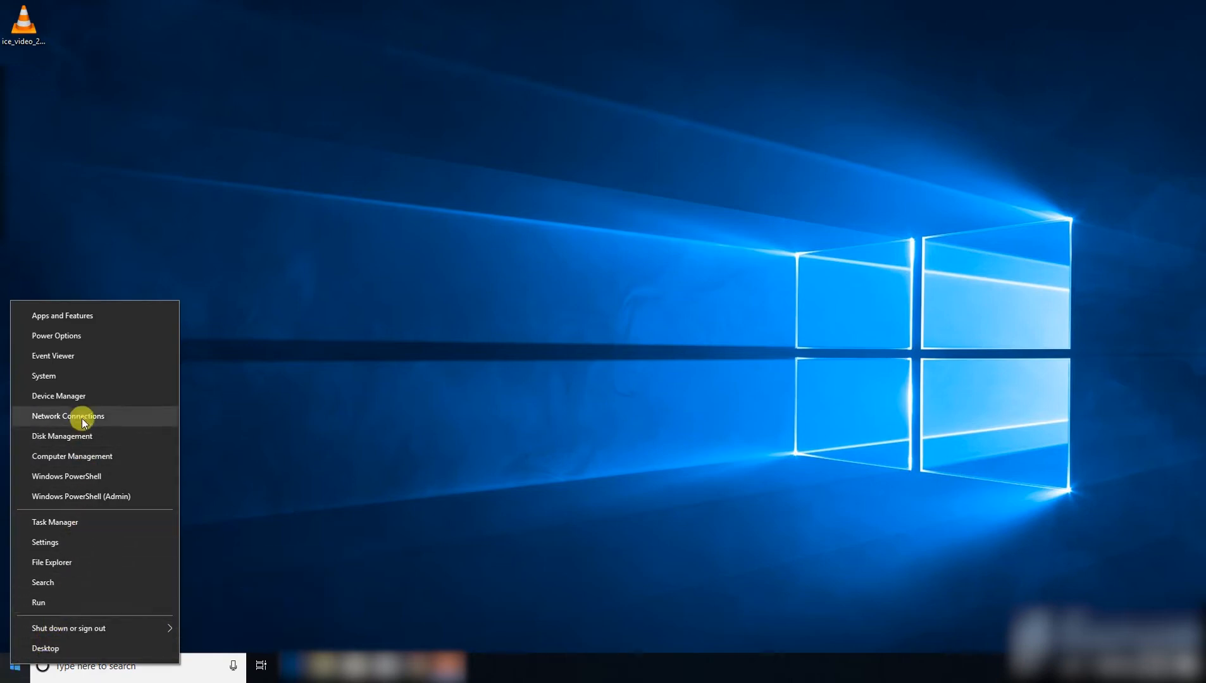
{"action": "left_click", "coordinate": [45, 542]}
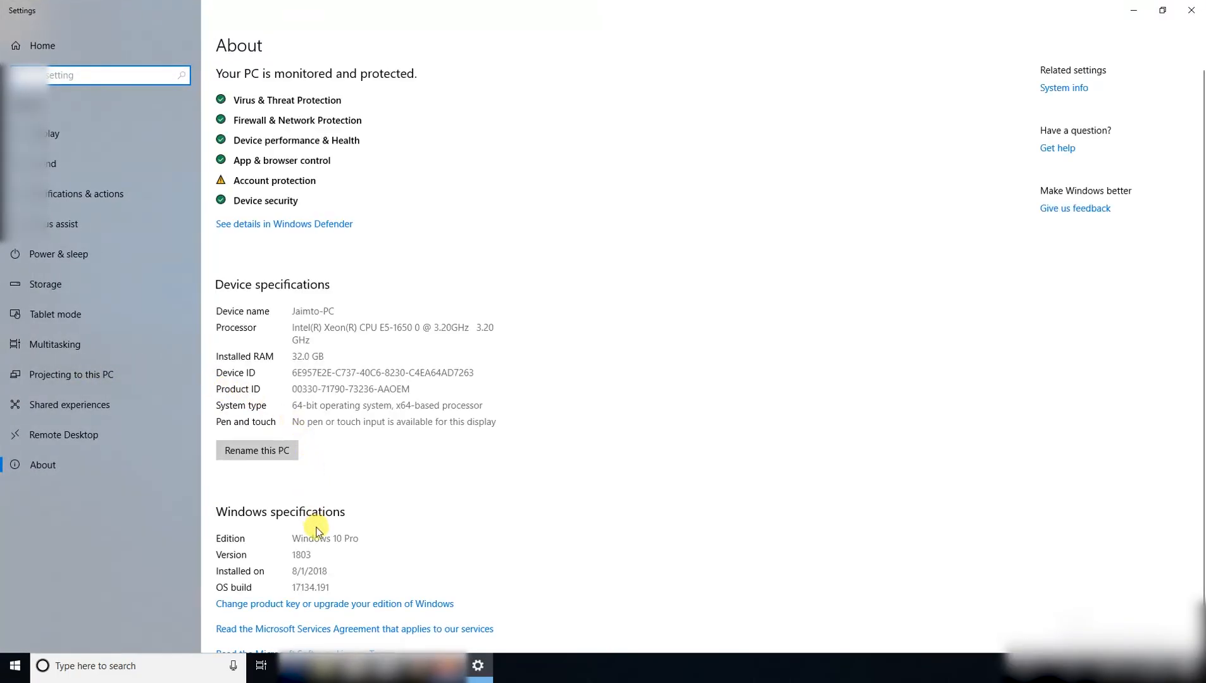
{"action": "scroll", "scroll_direction": "down", "scroll_amount": 3}
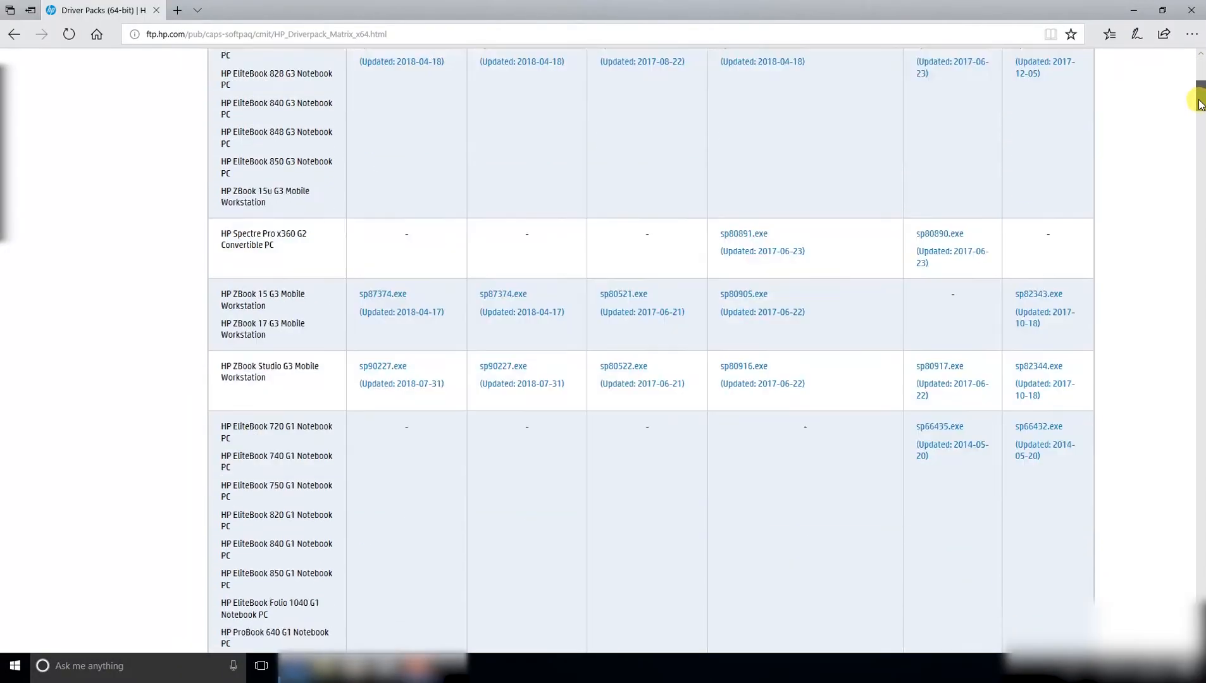
Scroll the HP driver pack matrix and start a find-on-page search
{"action": "scroll", "scroll_direction": "down", "scroll_amount": 3}
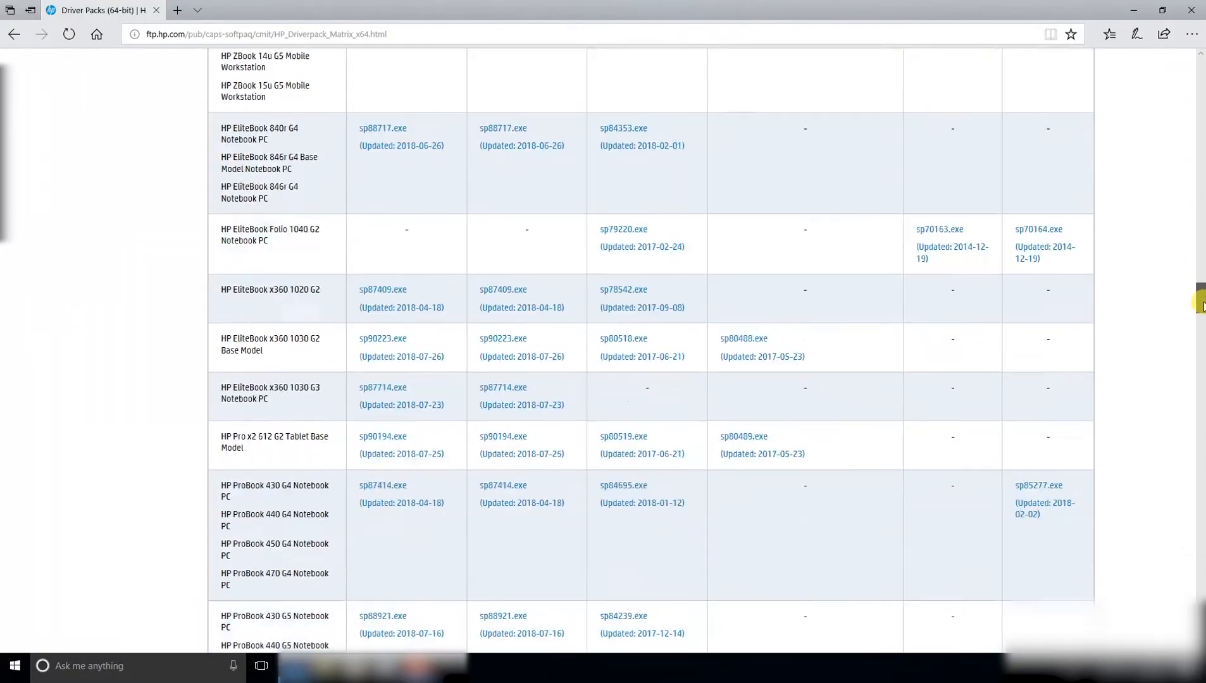
{"action": "scroll", "scroll_direction": "down", "scroll_amount": 3}
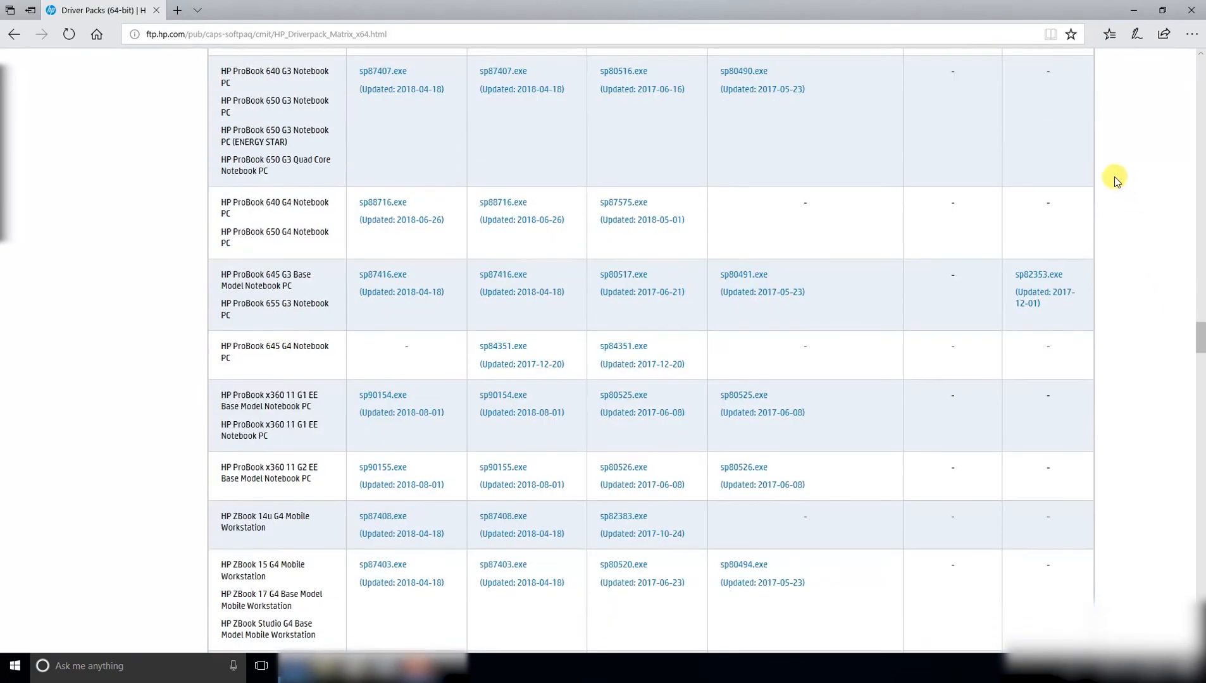
{"action": "mouse_move", "coordinate": [1120, 157]}
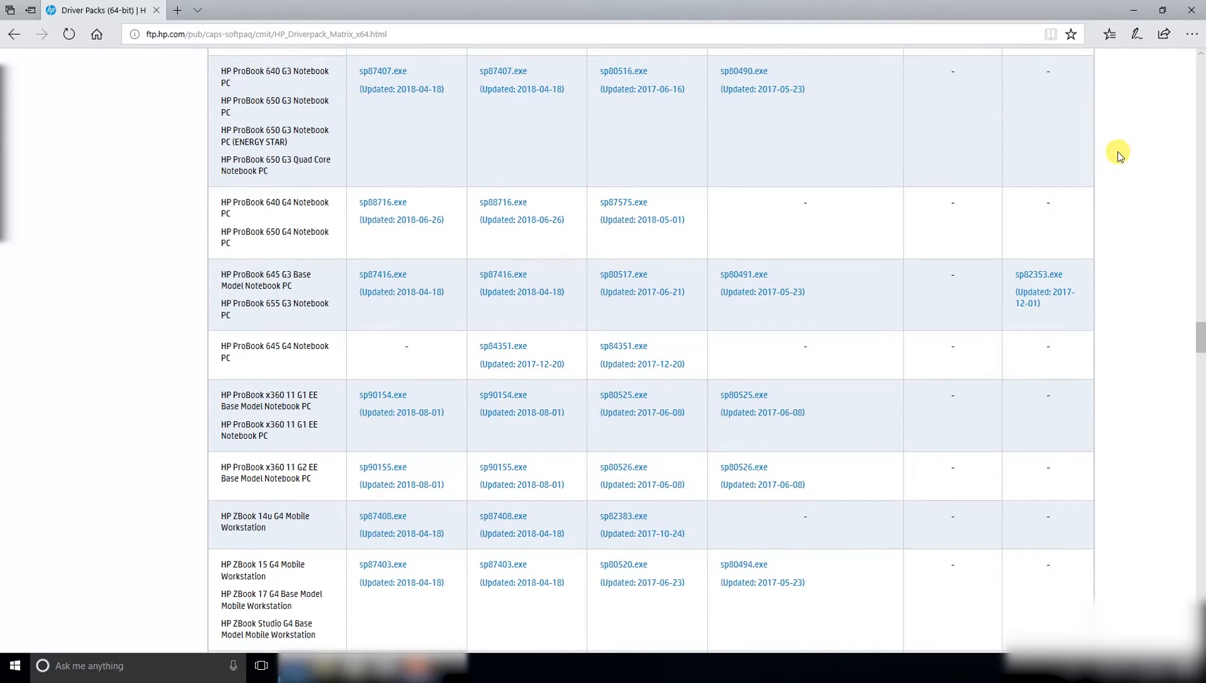
{"action": "key", "text": "ctrl+f"}
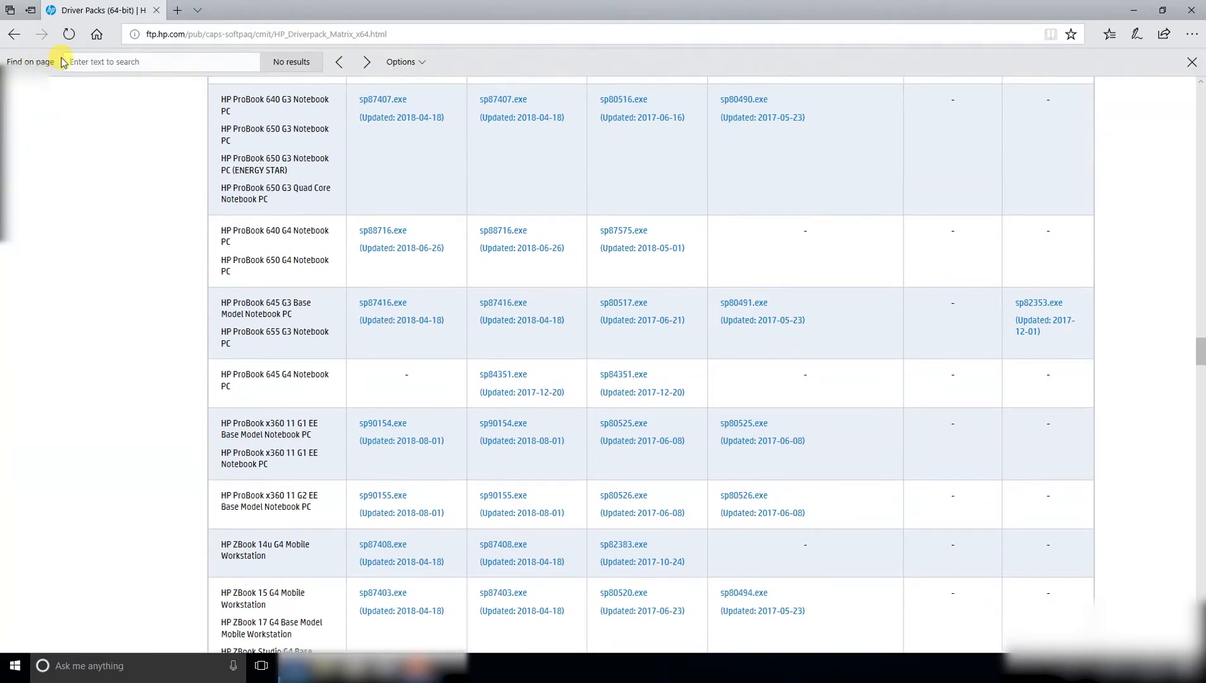
Find the Z220 row and save its driver pack sp59688.exe to the computer
{"action": "type", "text": "z220"}
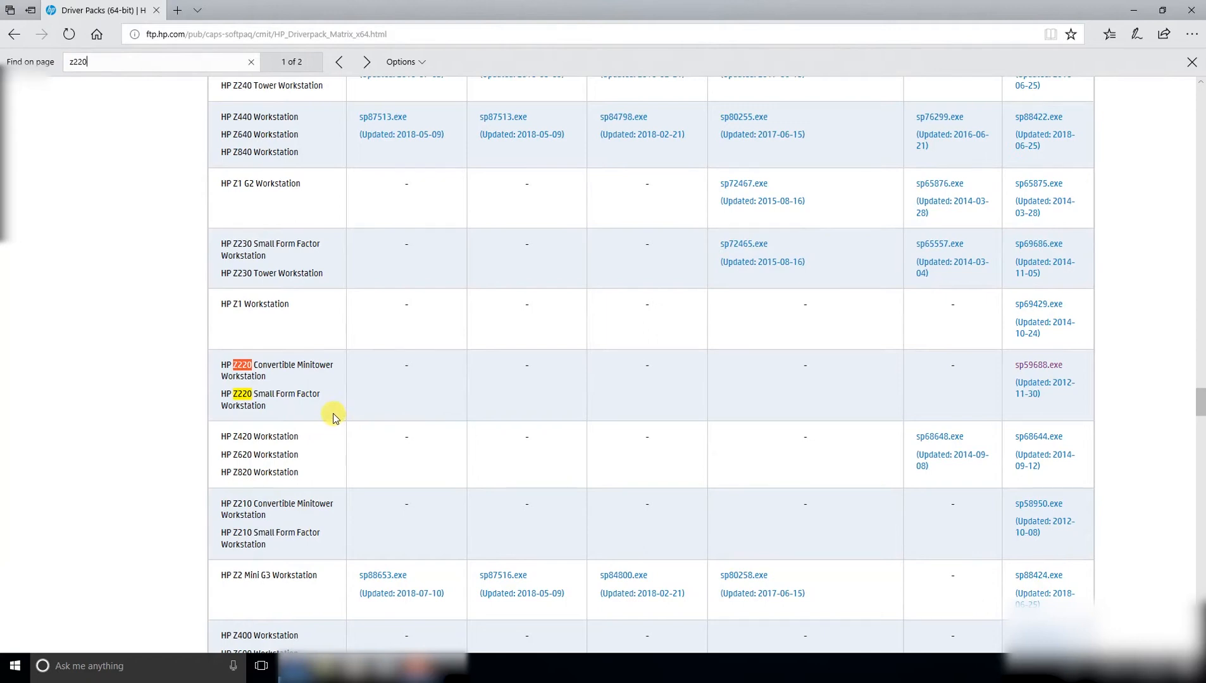
{"action": "mouse_move", "coordinate": [555, 425]}
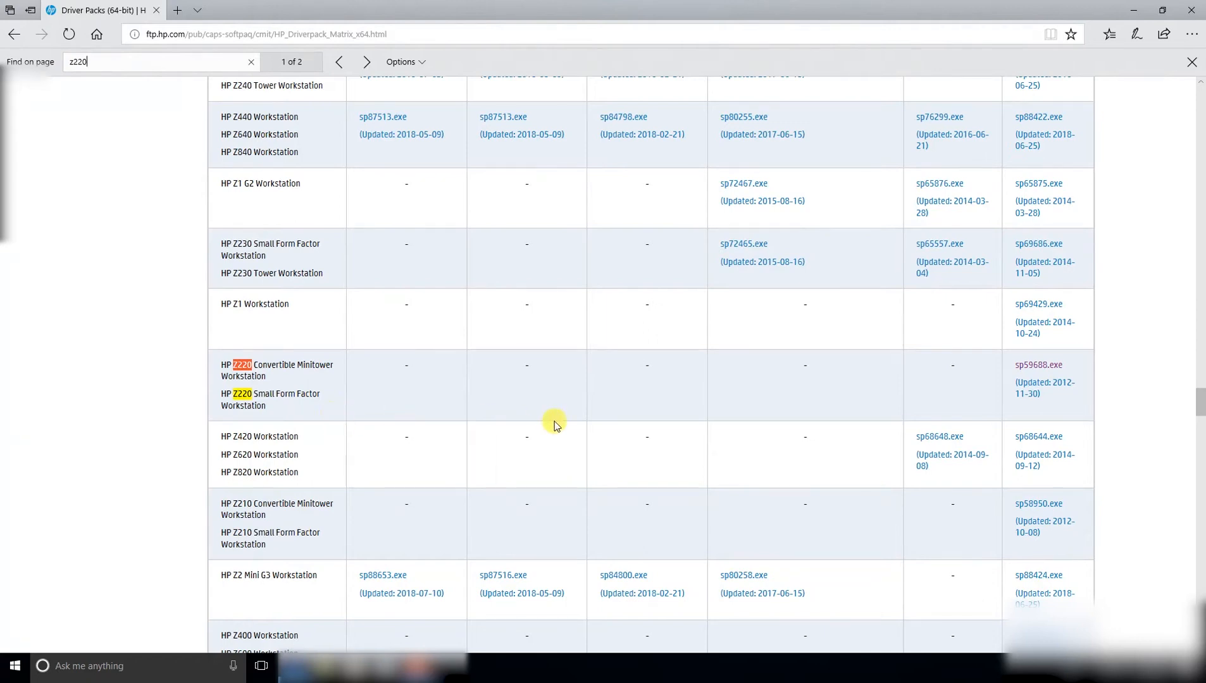
{"action": "mouse_move", "coordinate": [1037, 364]}
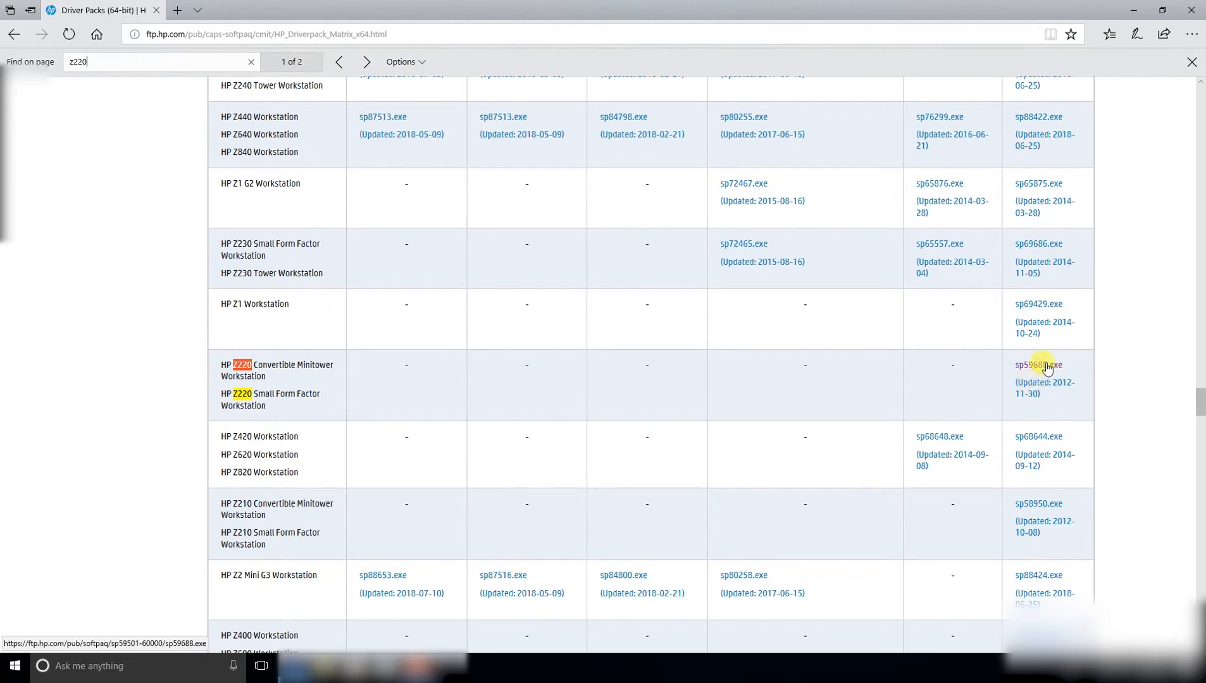
{"action": "left_click", "coordinate": [1038, 365]}
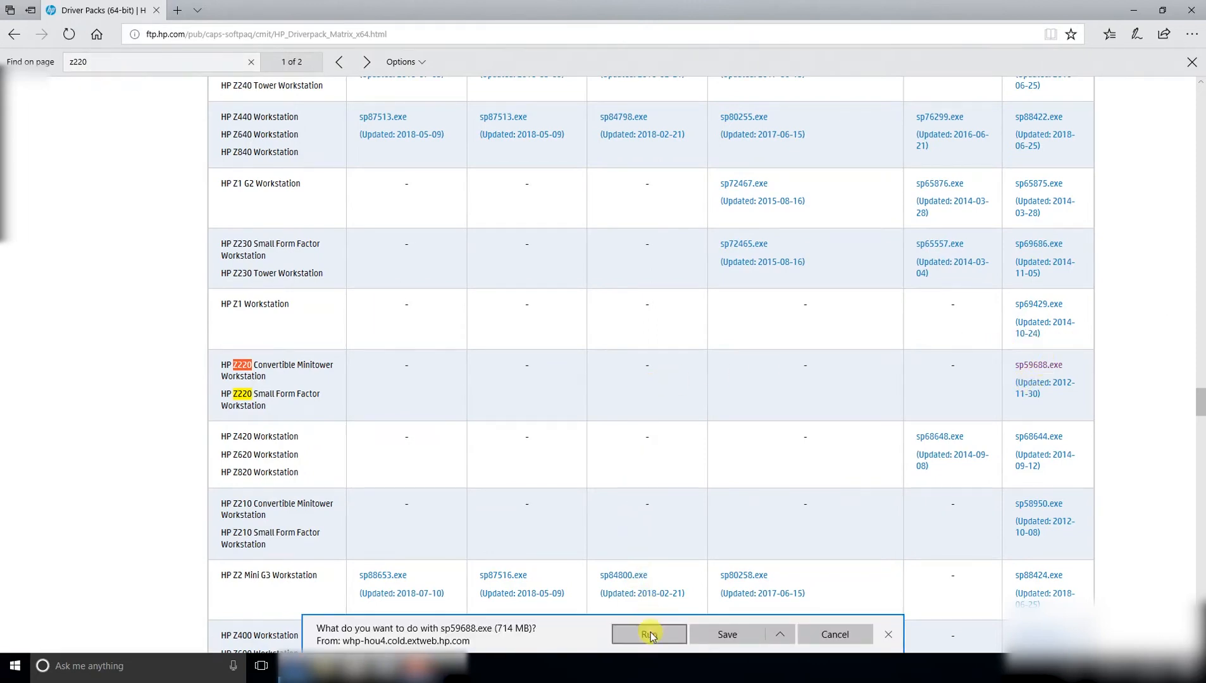
{"action": "mouse_move", "coordinate": [725, 634]}
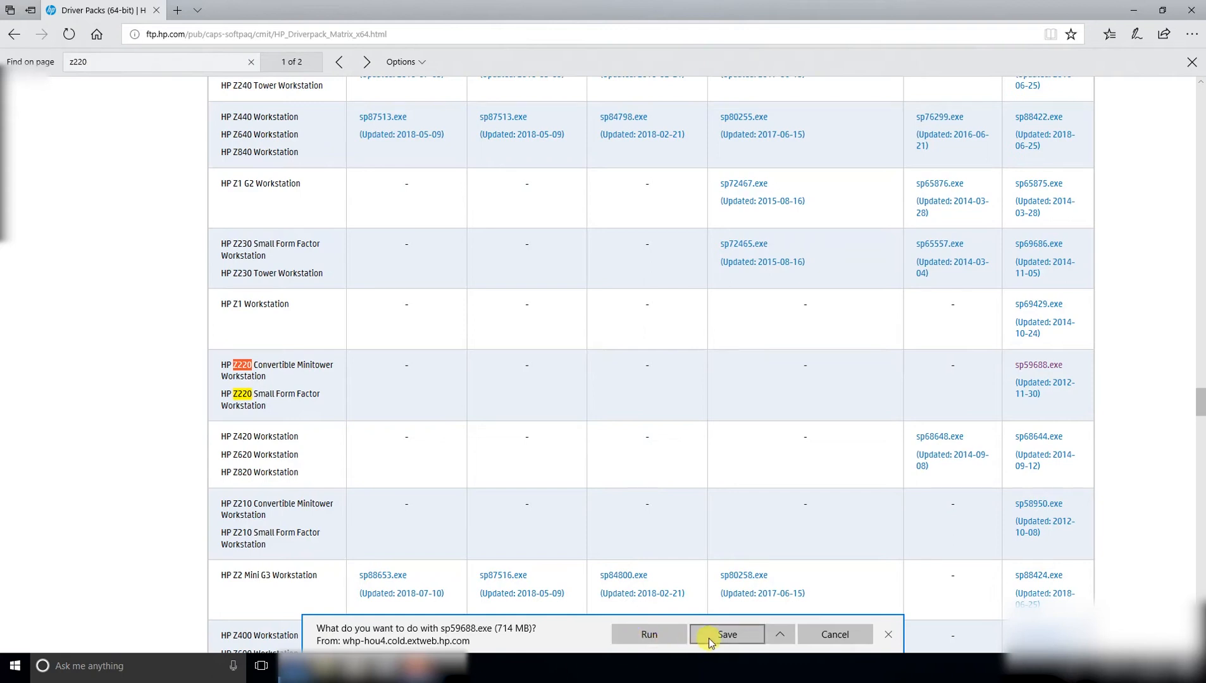
{"action": "left_click", "coordinate": [725, 633]}
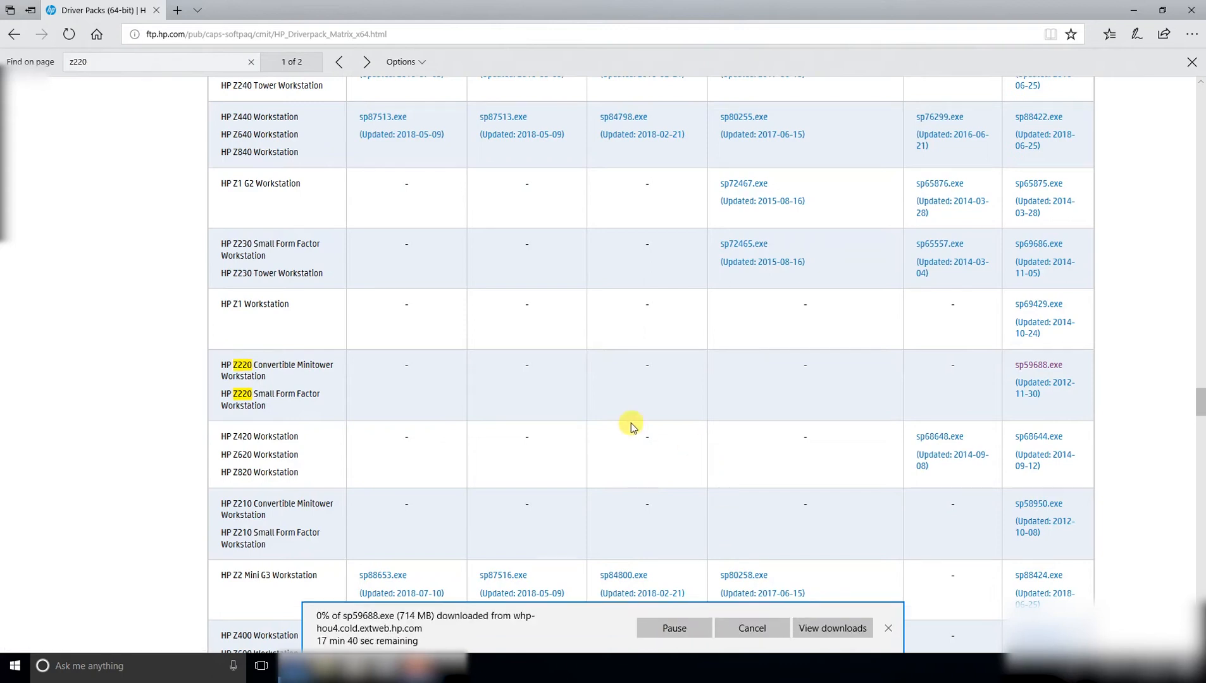
{"action": "mouse_move", "coordinate": [647, 391]}
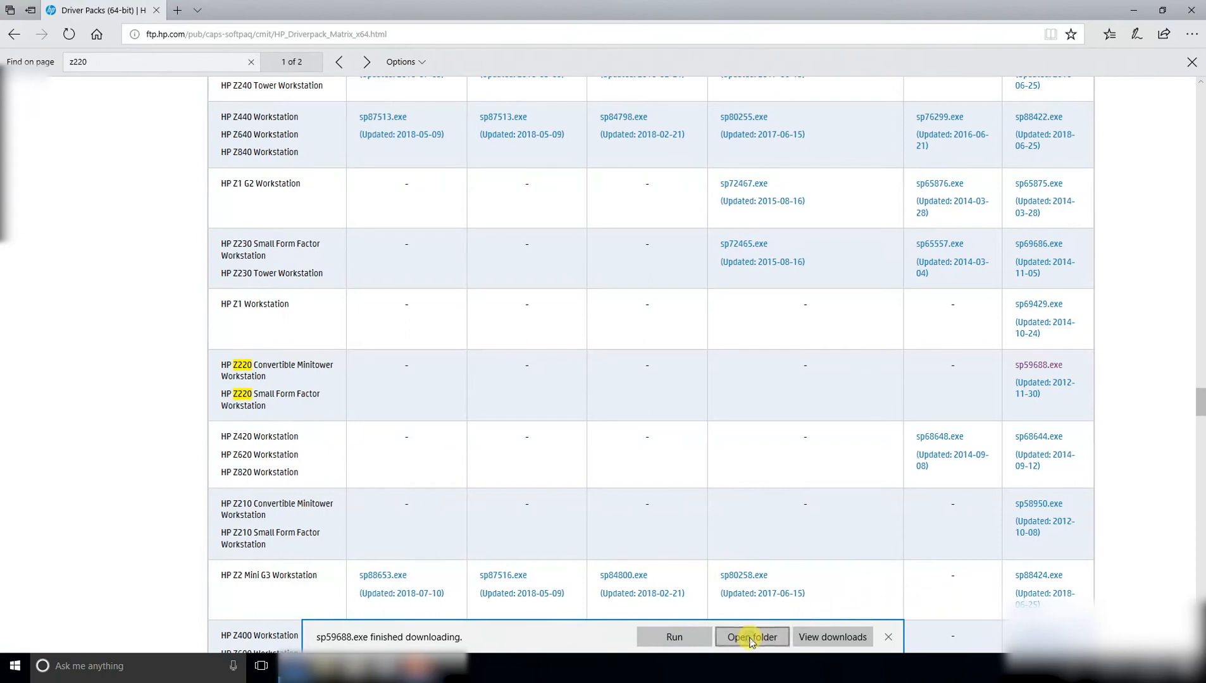
Launch the downloaded sp59688 installer from the Downloads folder
{"action": "left_click", "coordinate": [750, 636]}
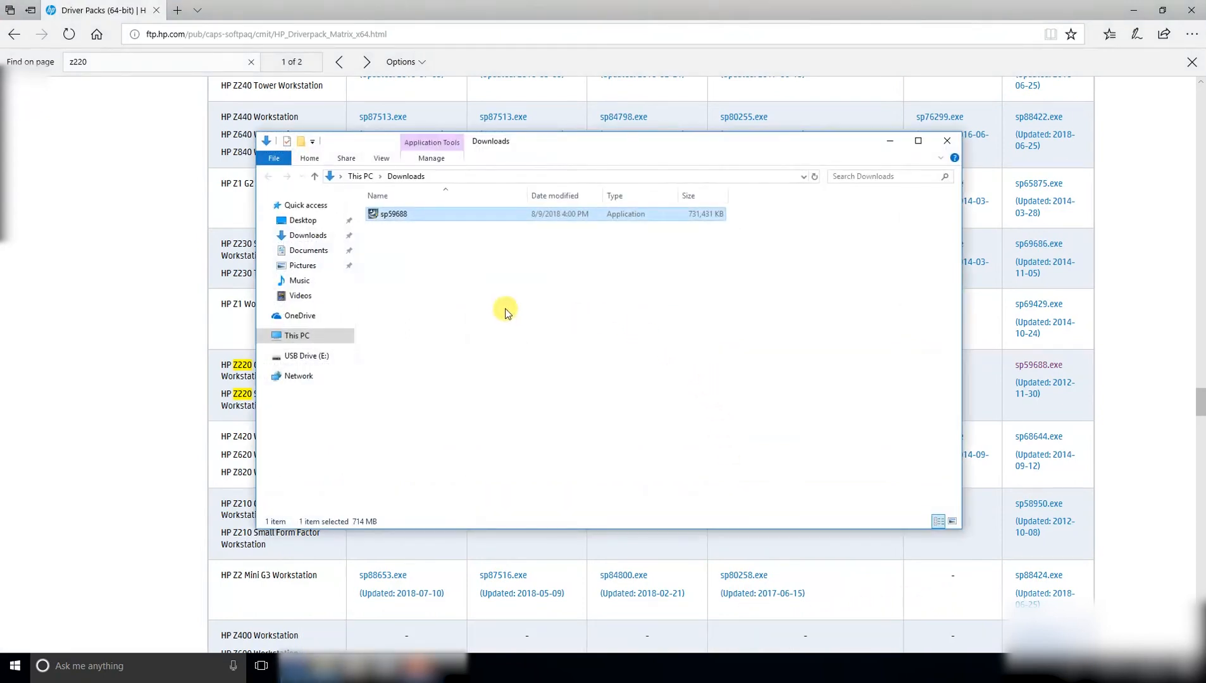
{"action": "left_click", "coordinate": [393, 213]}
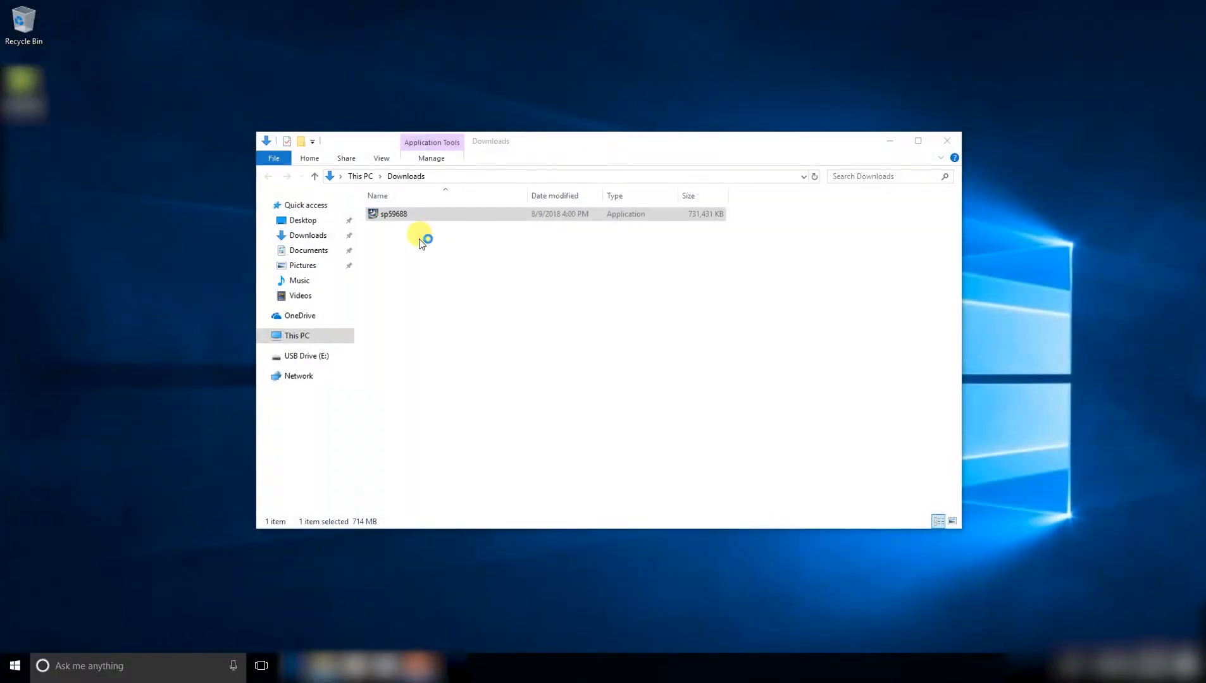
{"action": "double_click", "coordinate": [394, 214]}
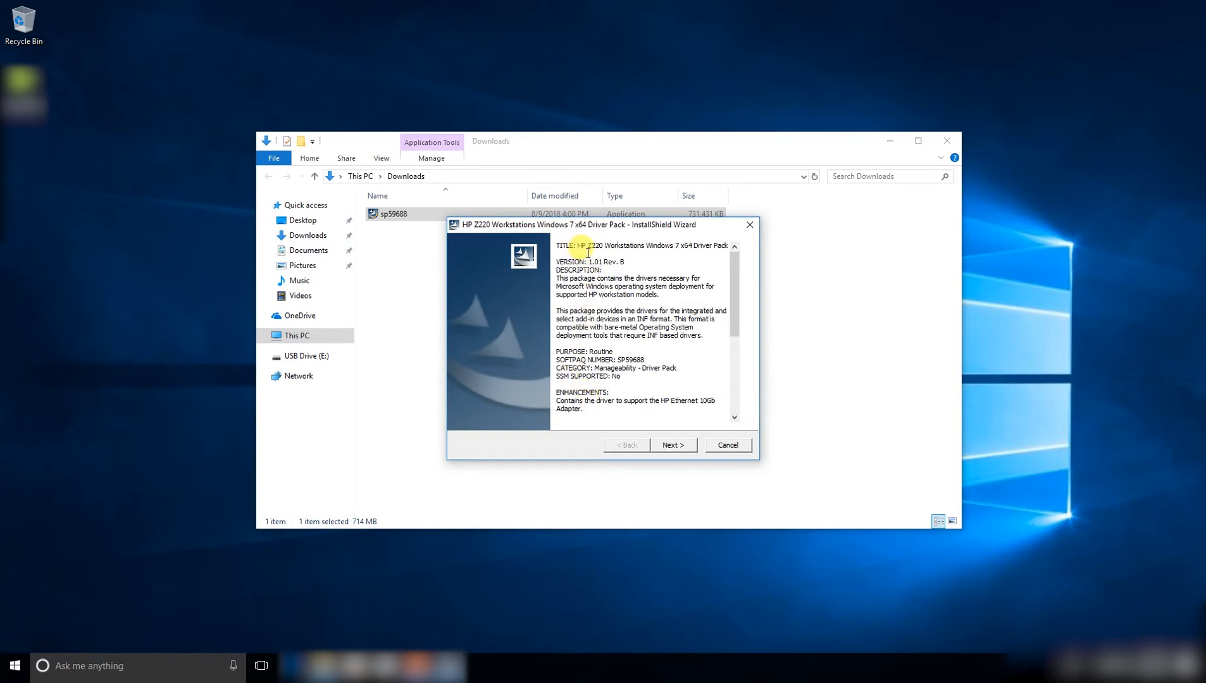
{"action": "mouse_move", "coordinate": [625, 262]}
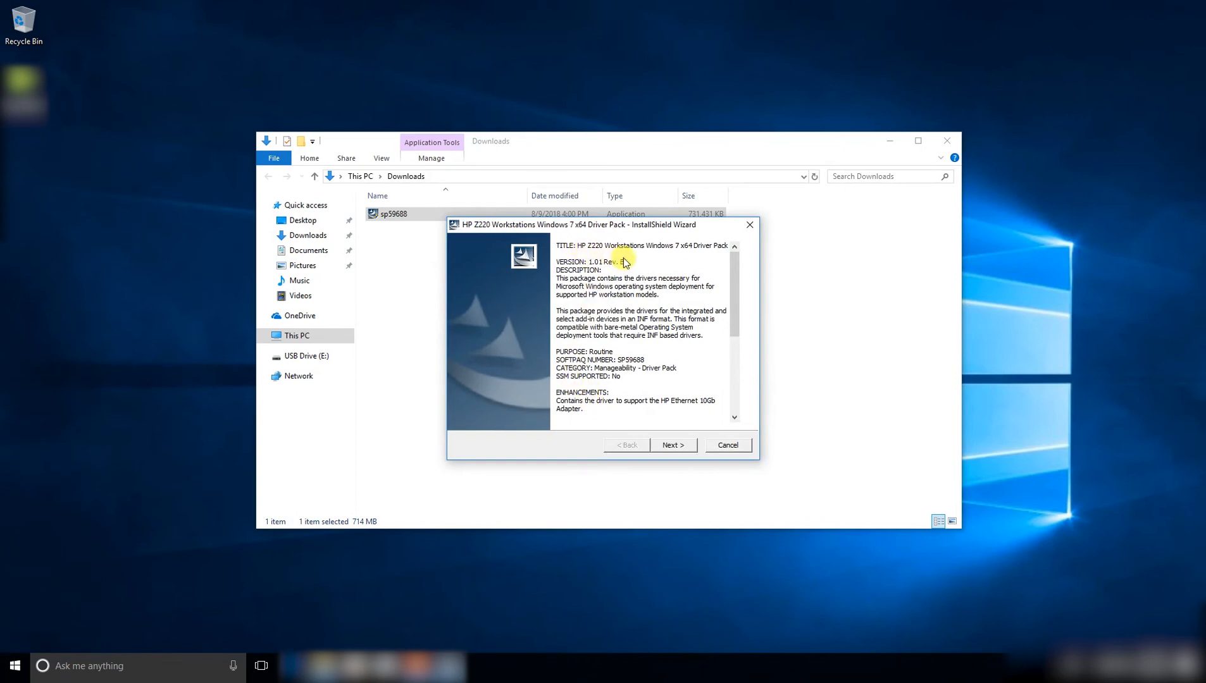
{"action": "mouse_move", "coordinate": [651, 402]}
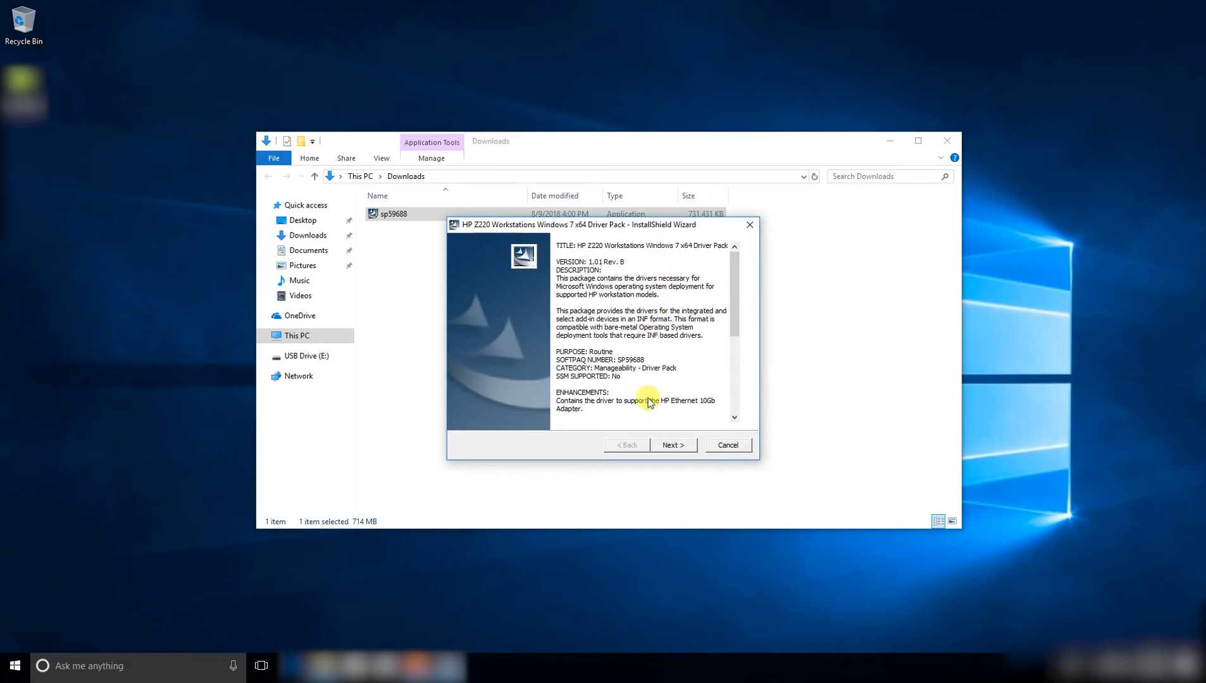
Accept the license and extract the Z220 driver pack to C:\swsetup\sp59688
{"action": "left_click", "coordinate": [672, 444]}
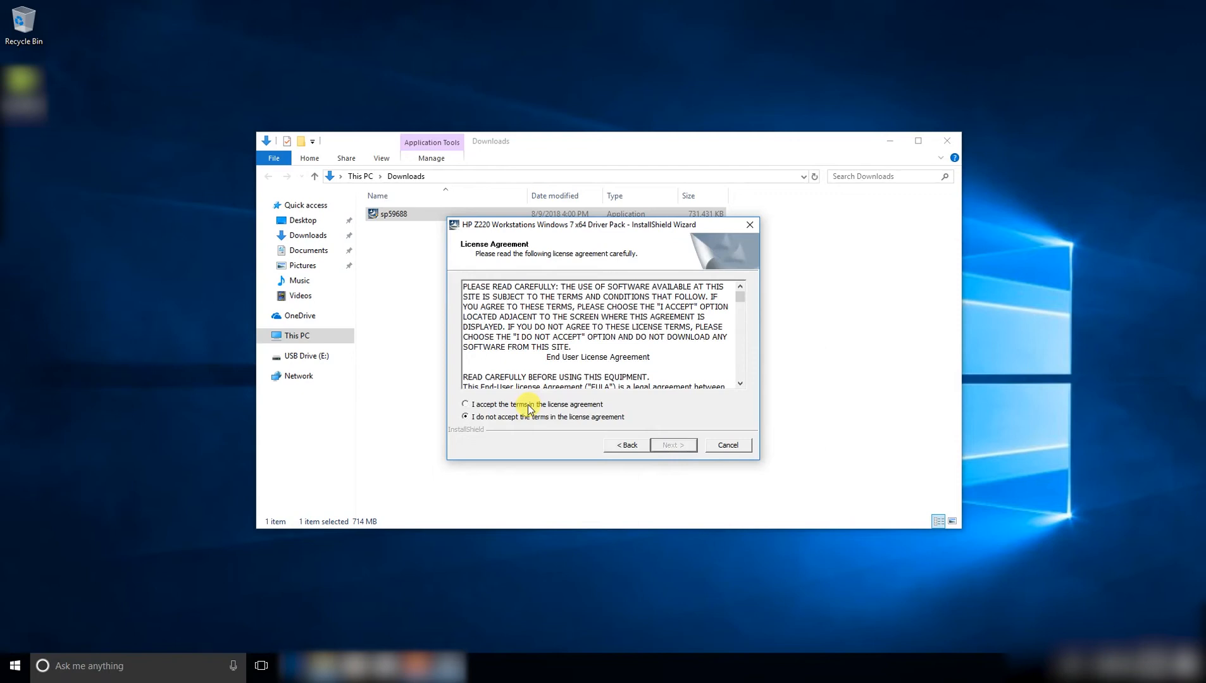
{"action": "left_click", "coordinate": [464, 404]}
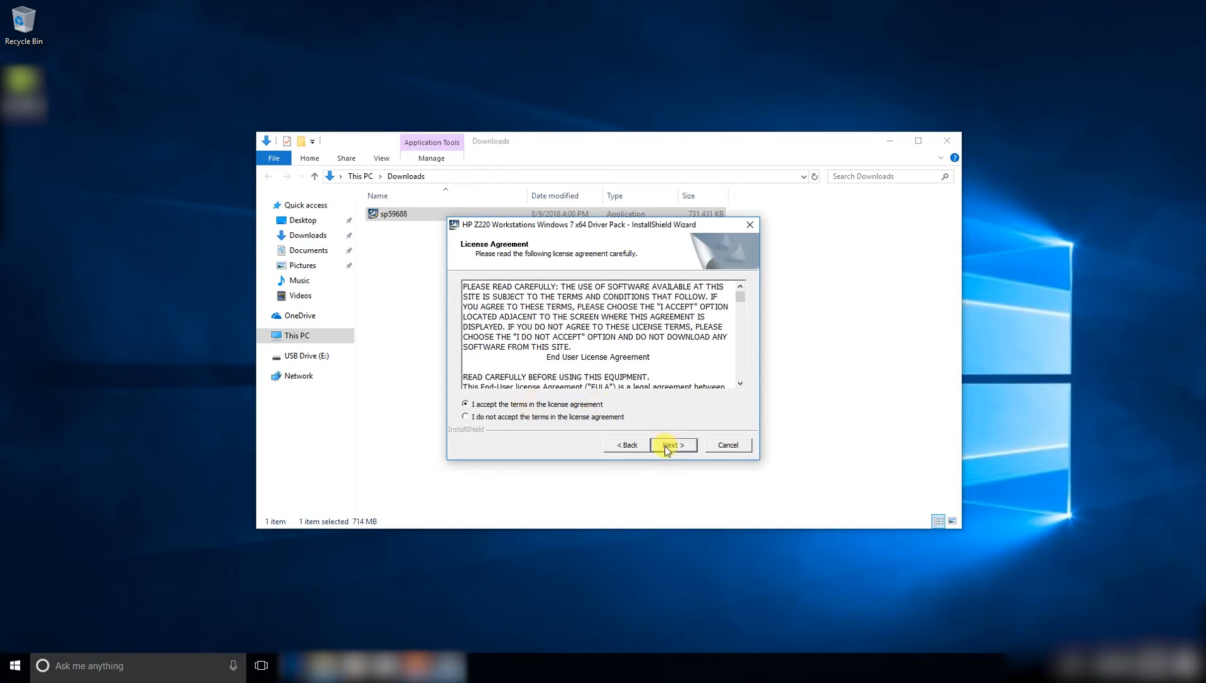
{"action": "left_click", "coordinate": [671, 445]}
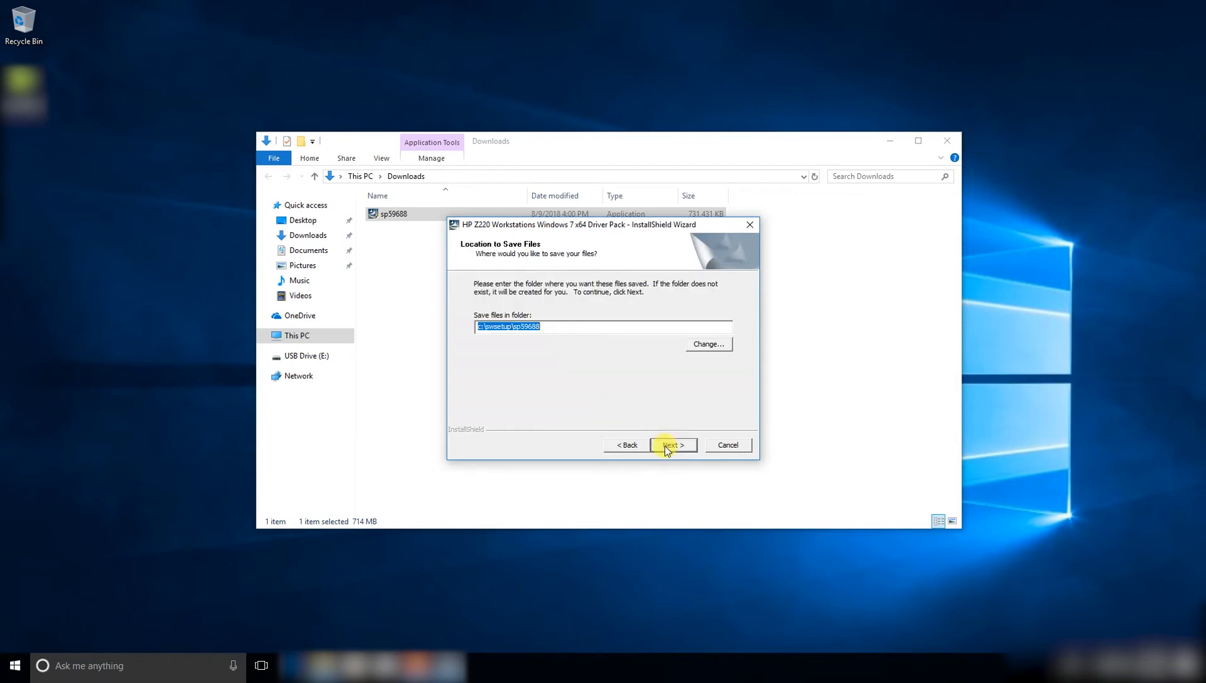
{"action": "left_click", "coordinate": [672, 444]}
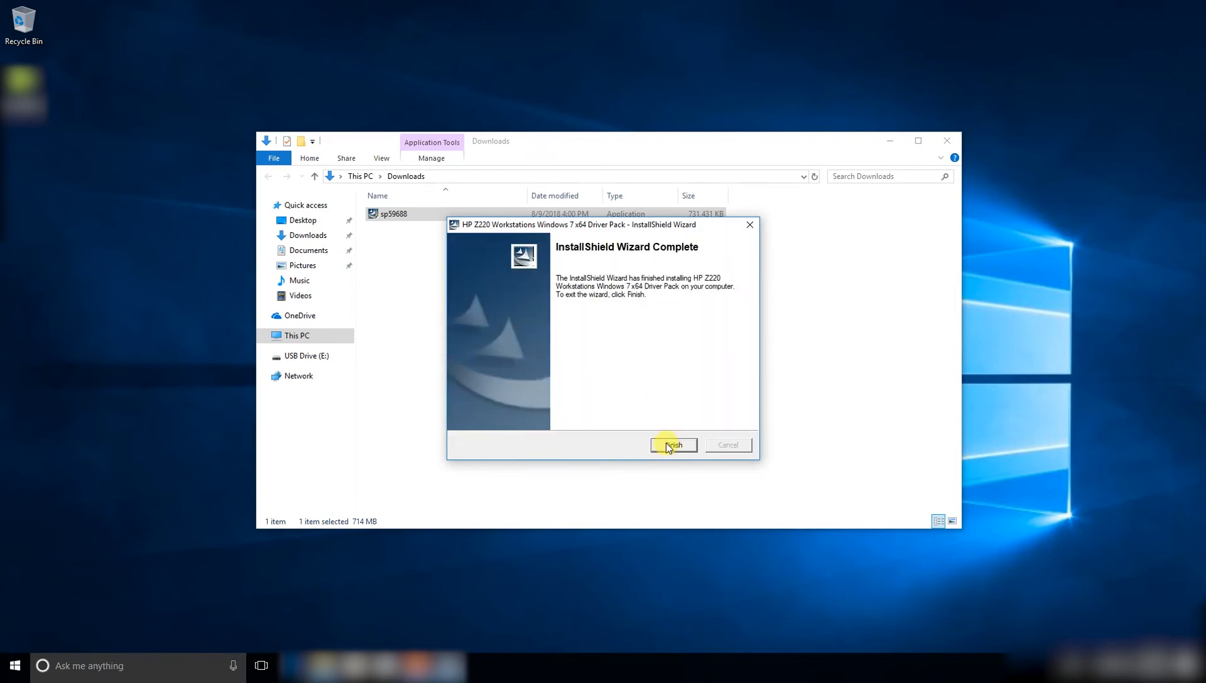
Finish the wizard and browse to C:\swsetup\sp59688\wk_Z220_1.01\x64_win7 in File Explorer
{"action": "left_click", "coordinate": [671, 444]}
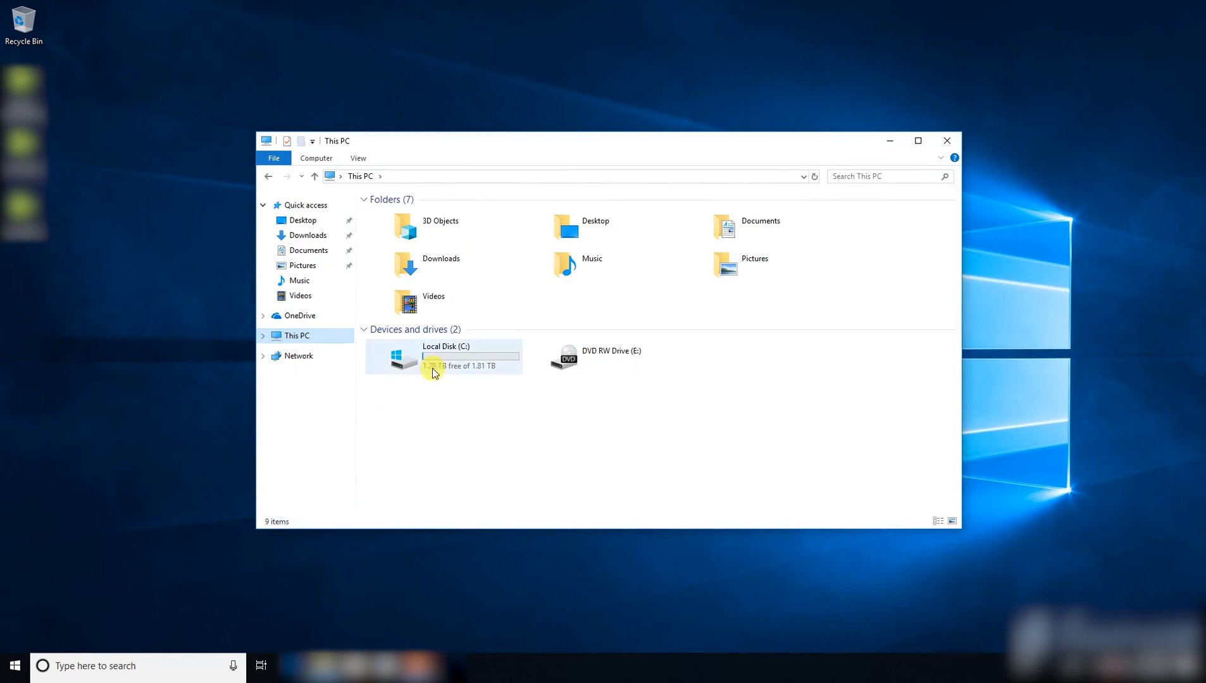
{"action": "double_click", "coordinate": [444, 358]}
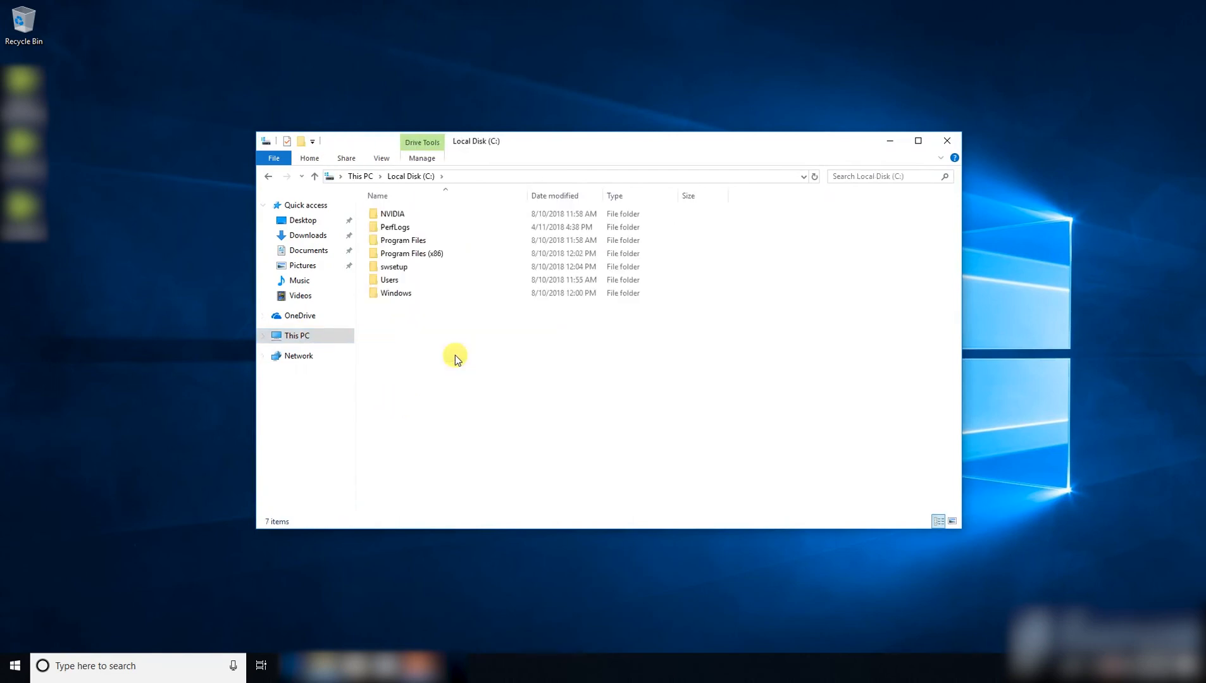
{"action": "mouse_move", "coordinate": [393, 267]}
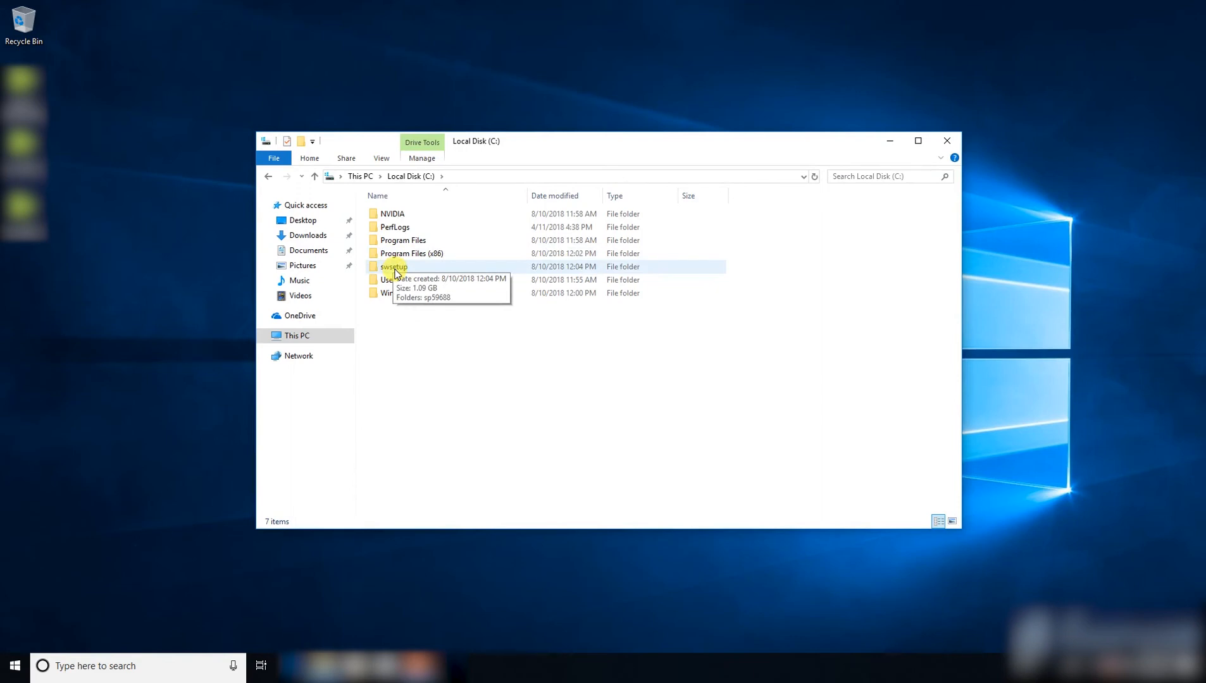
{"action": "double_click", "coordinate": [393, 266]}
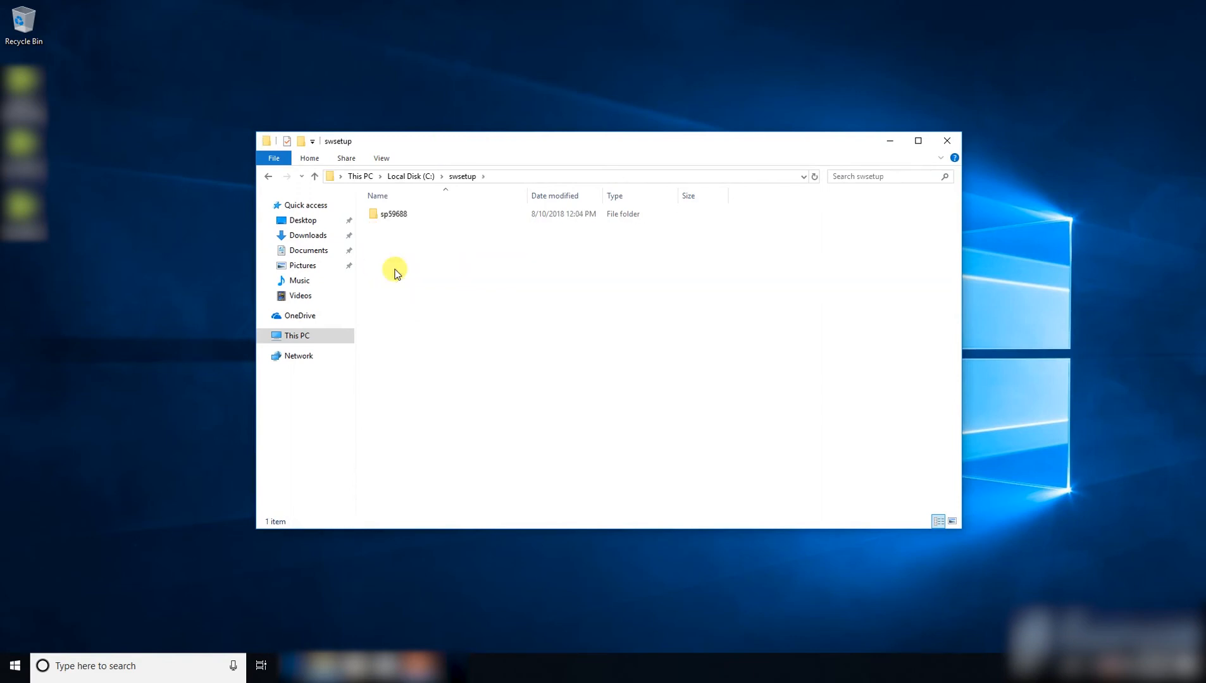
{"action": "double_click", "coordinate": [393, 212]}
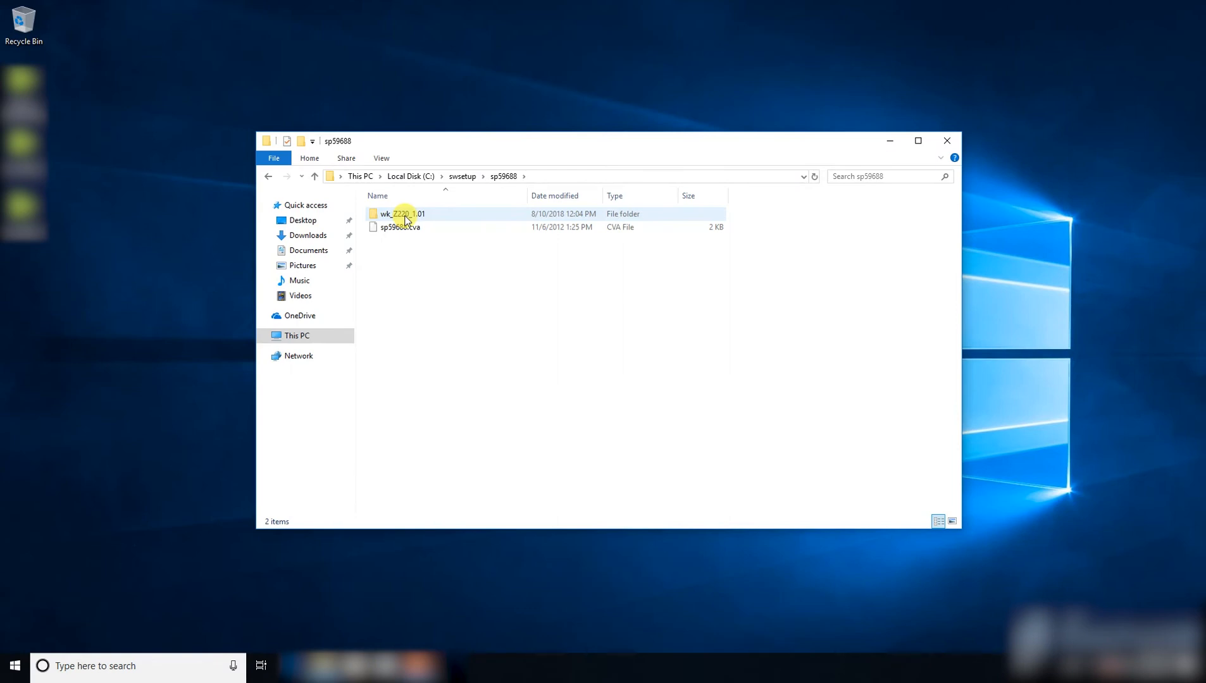
{"action": "double_click", "coordinate": [405, 214]}
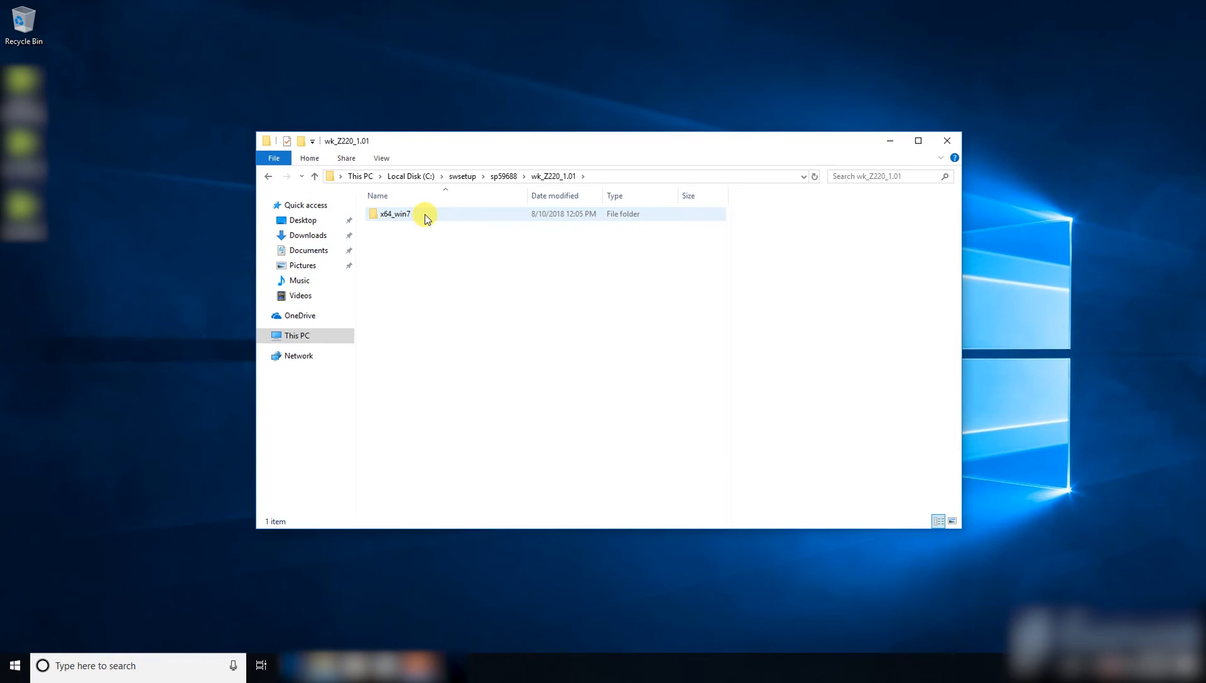
{"action": "double_click", "coordinate": [394, 213]}
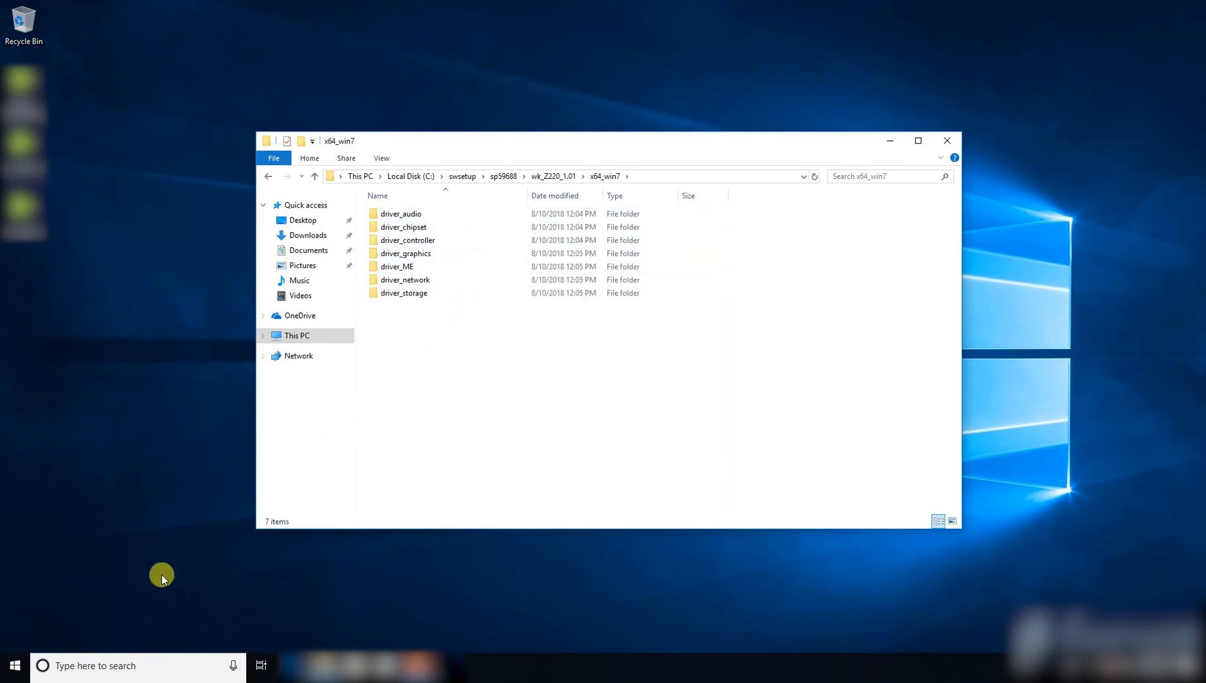
Open Device Manager and select PCI Simple Communications Controller under Other devices
{"action": "right_click", "coordinate": [14, 665]}
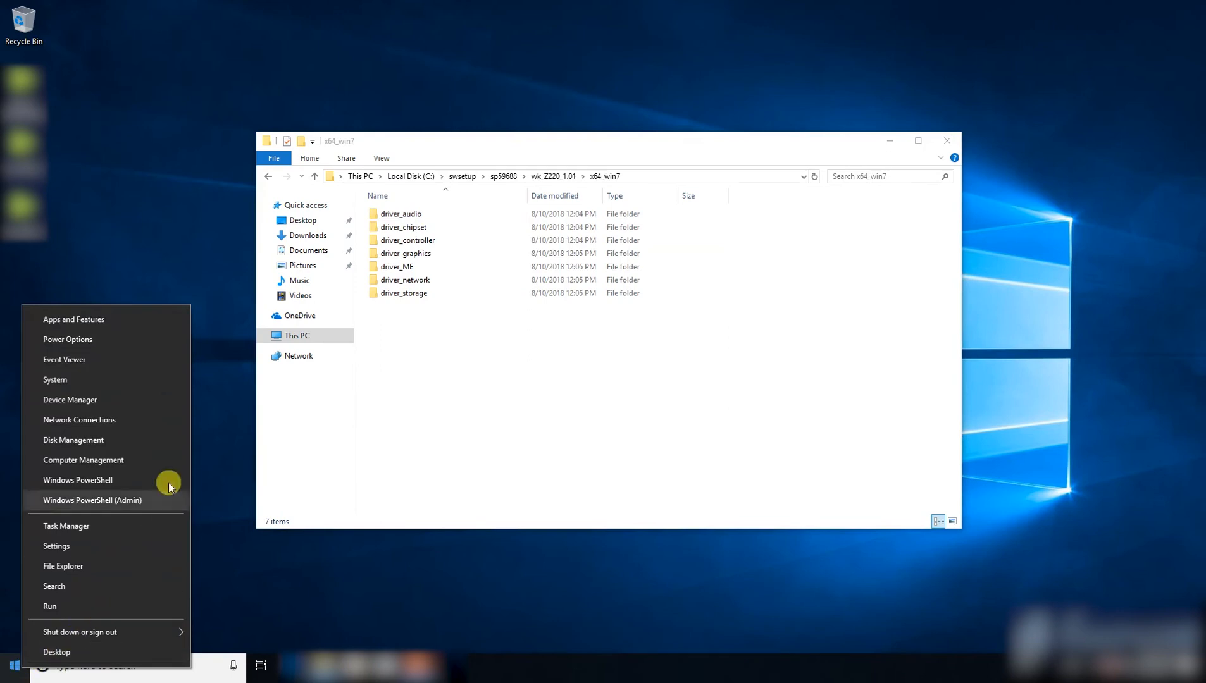
{"action": "left_click", "coordinate": [69, 400]}
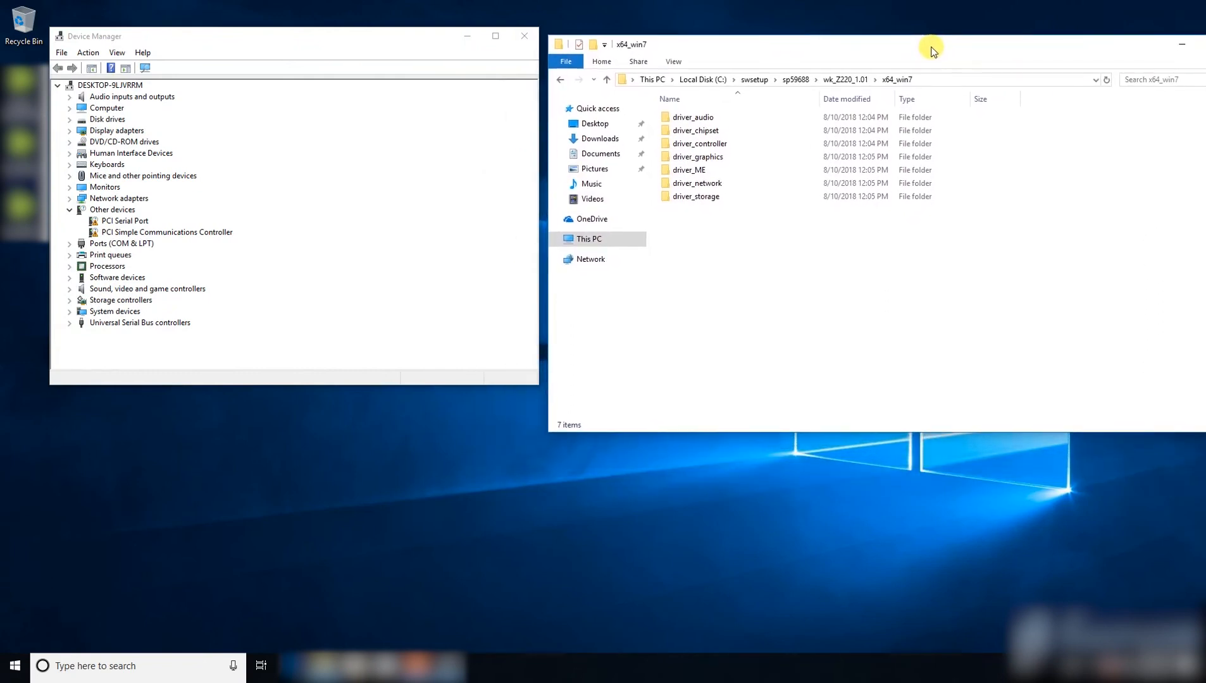
{"action": "mouse_move", "coordinate": [369, 222]}
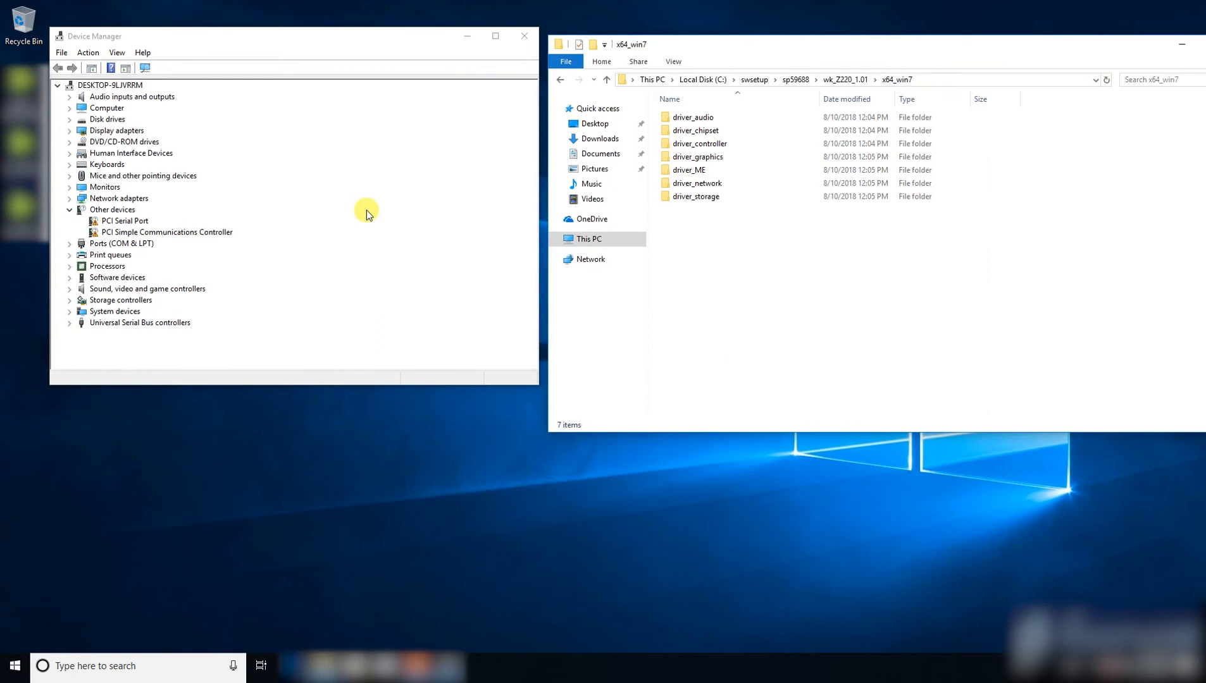
{"action": "mouse_move", "coordinate": [224, 237]}
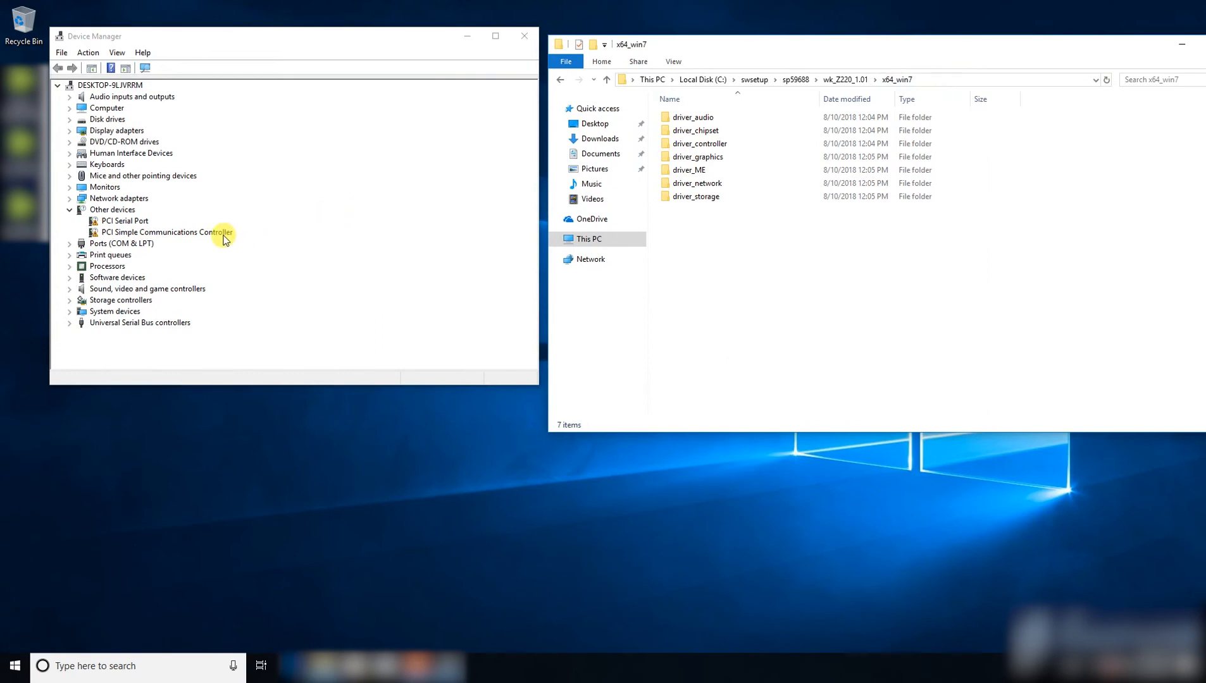
{"action": "left_click", "coordinate": [164, 233]}
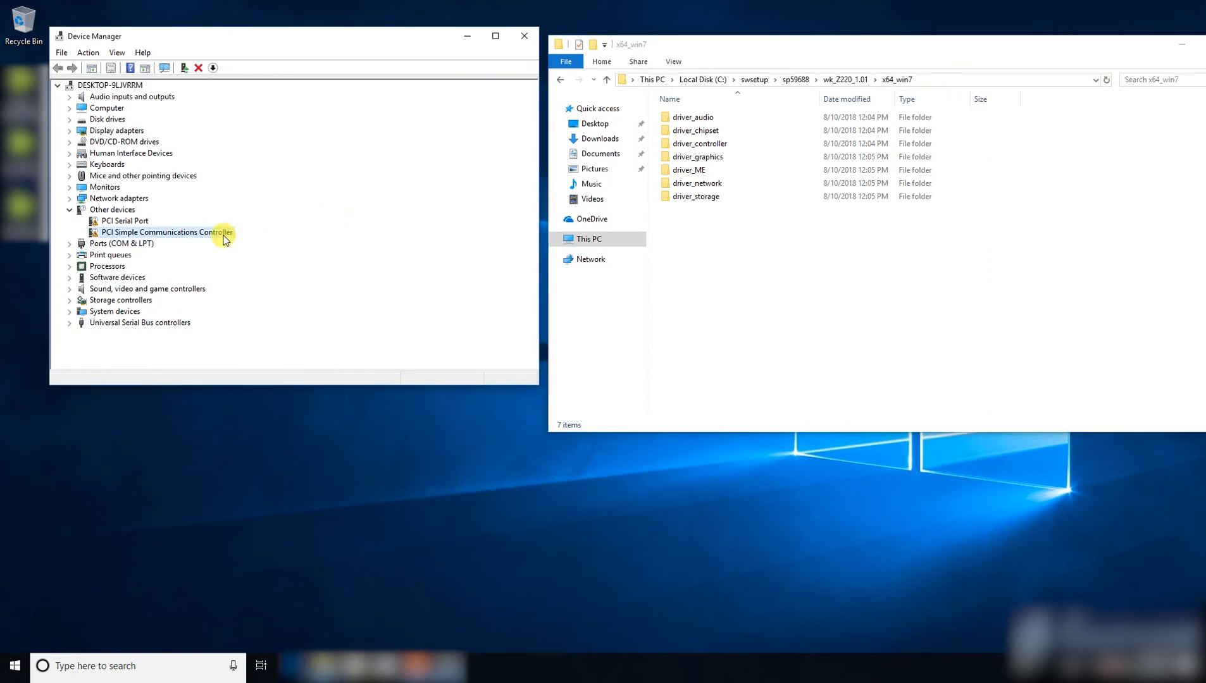
Start a manual driver update for PCI Simple Communications Controller, browsing the computer for drivers
{"action": "right_click", "coordinate": [165, 232]}
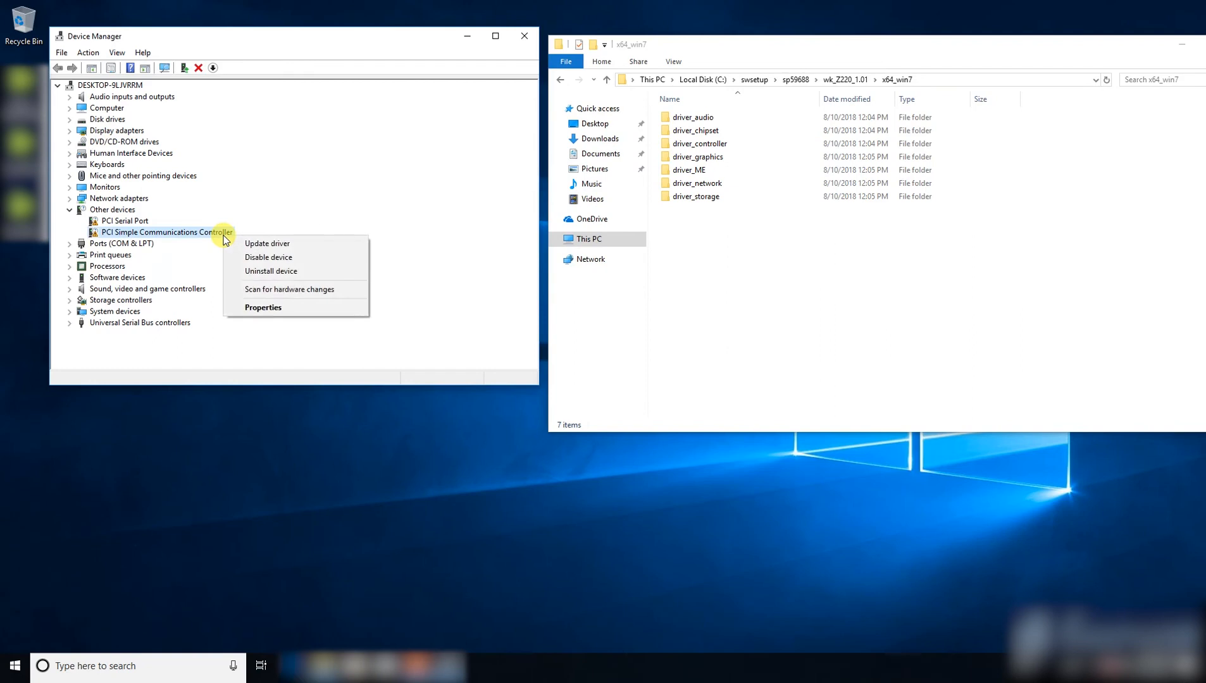
{"action": "mouse_move", "coordinate": [269, 243]}
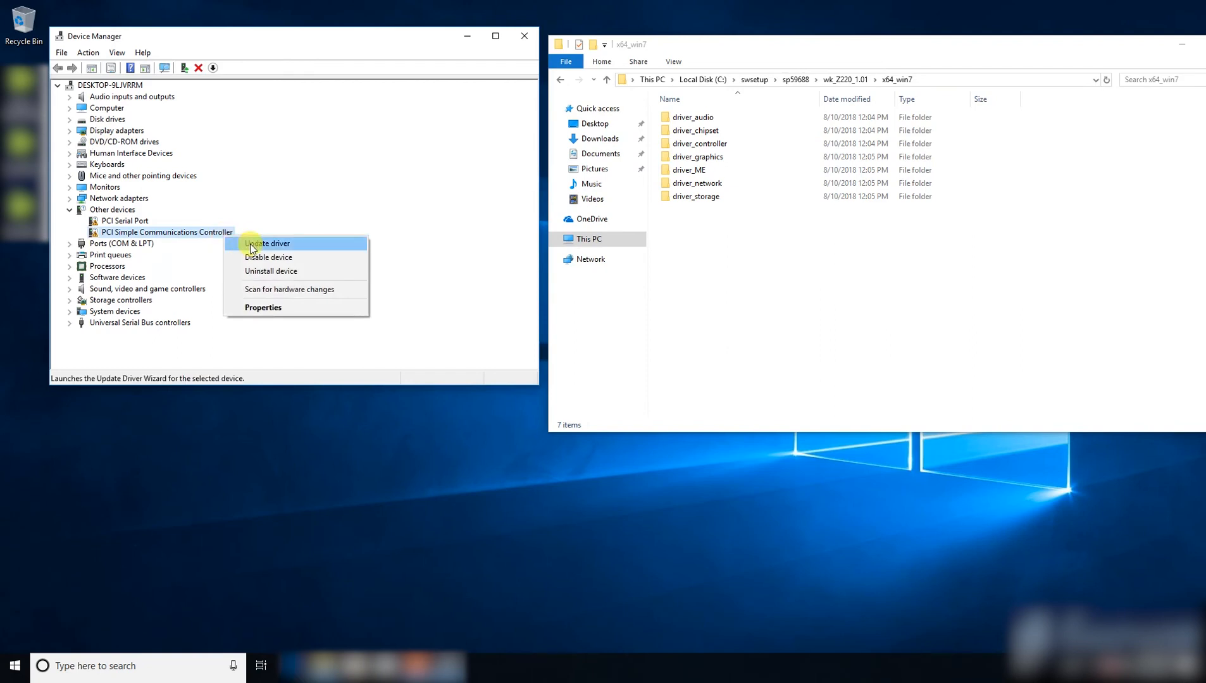
{"action": "left_click", "coordinate": [268, 242]}
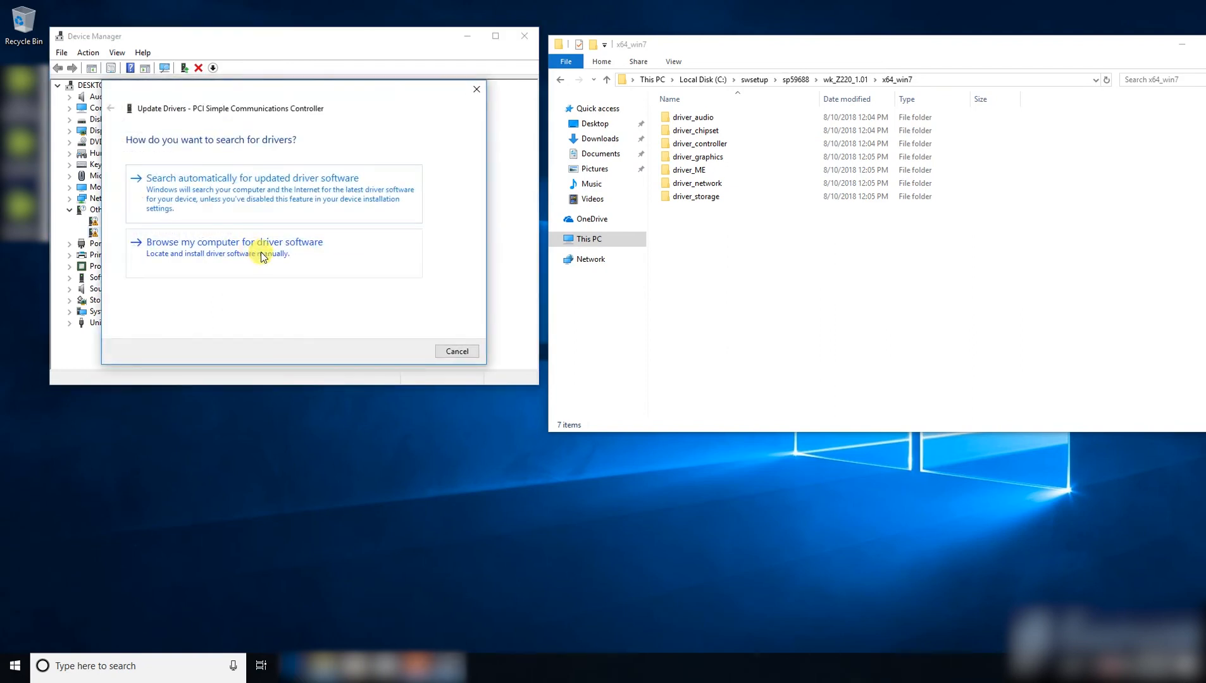
{"action": "left_click", "coordinate": [235, 242]}
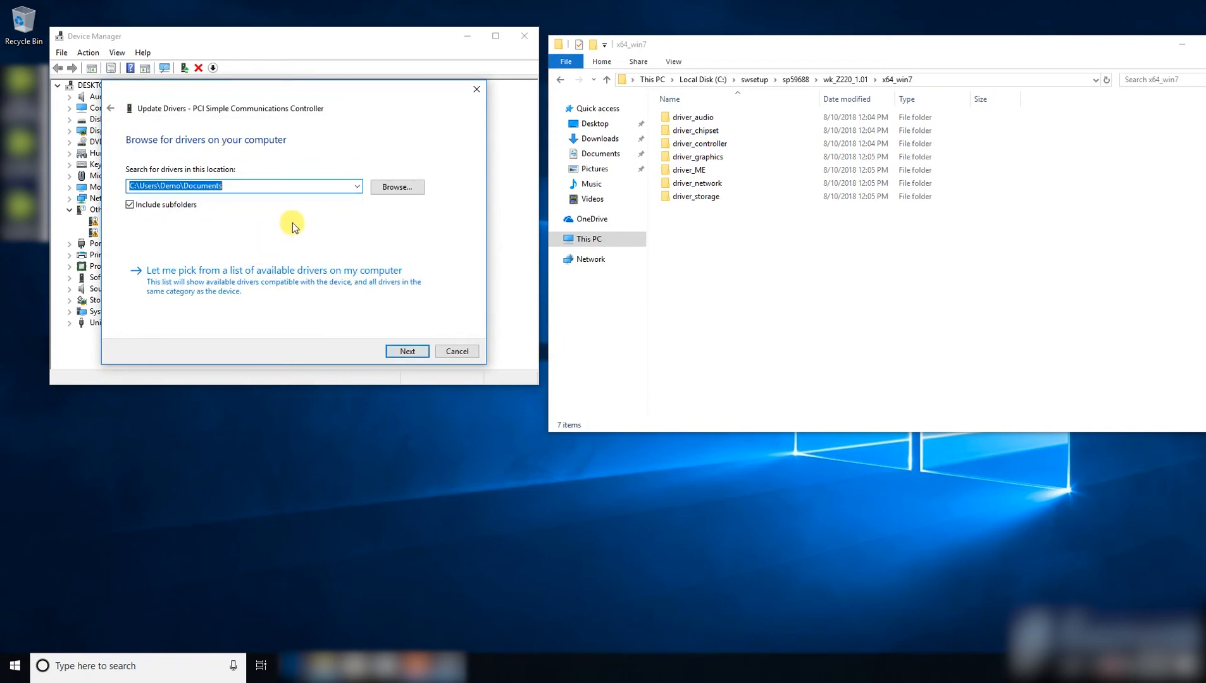
{"action": "left_click", "coordinate": [397, 187]}
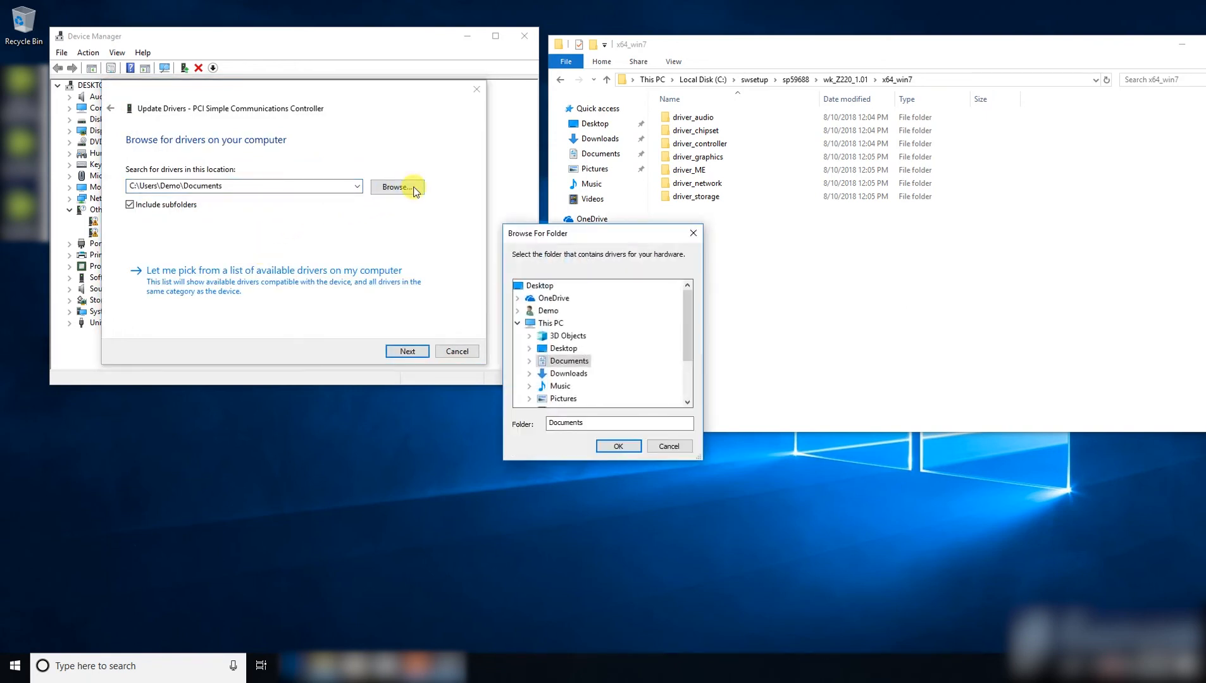
{"action": "mouse_move", "coordinate": [519, 363]}
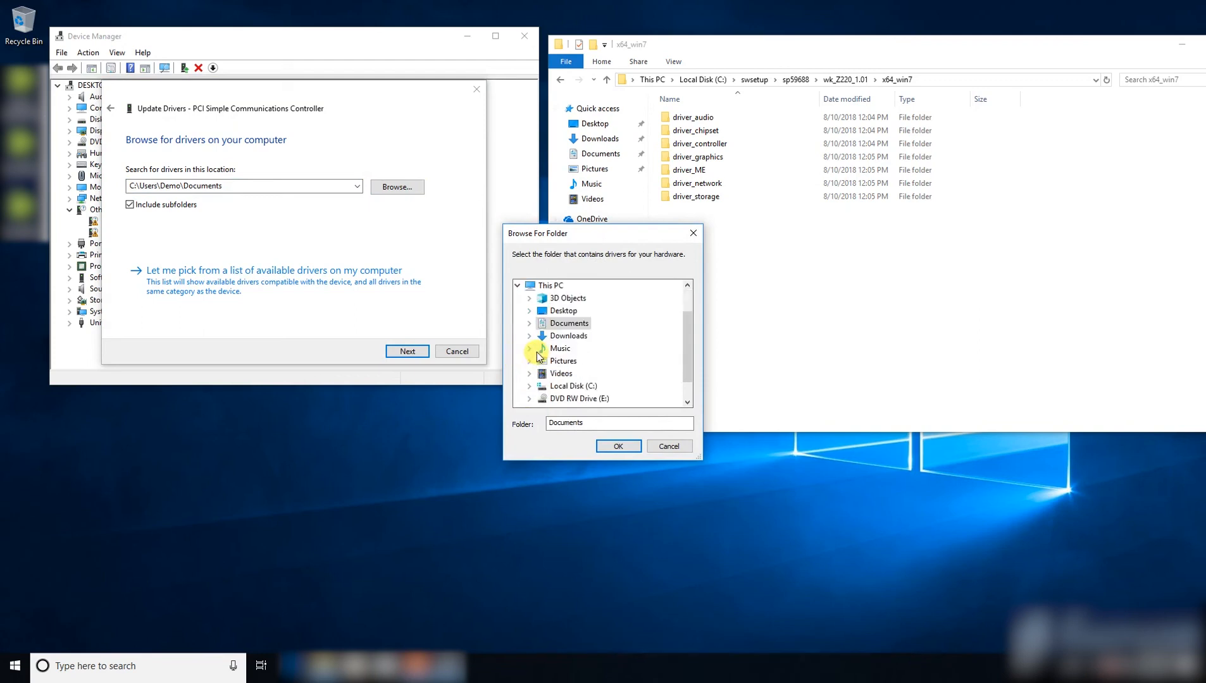
Point the search at C:\swsetup\sp59688\wk_Z220_1.01\x64_win7 and begin installing
{"action": "left_click", "coordinate": [530, 386]}
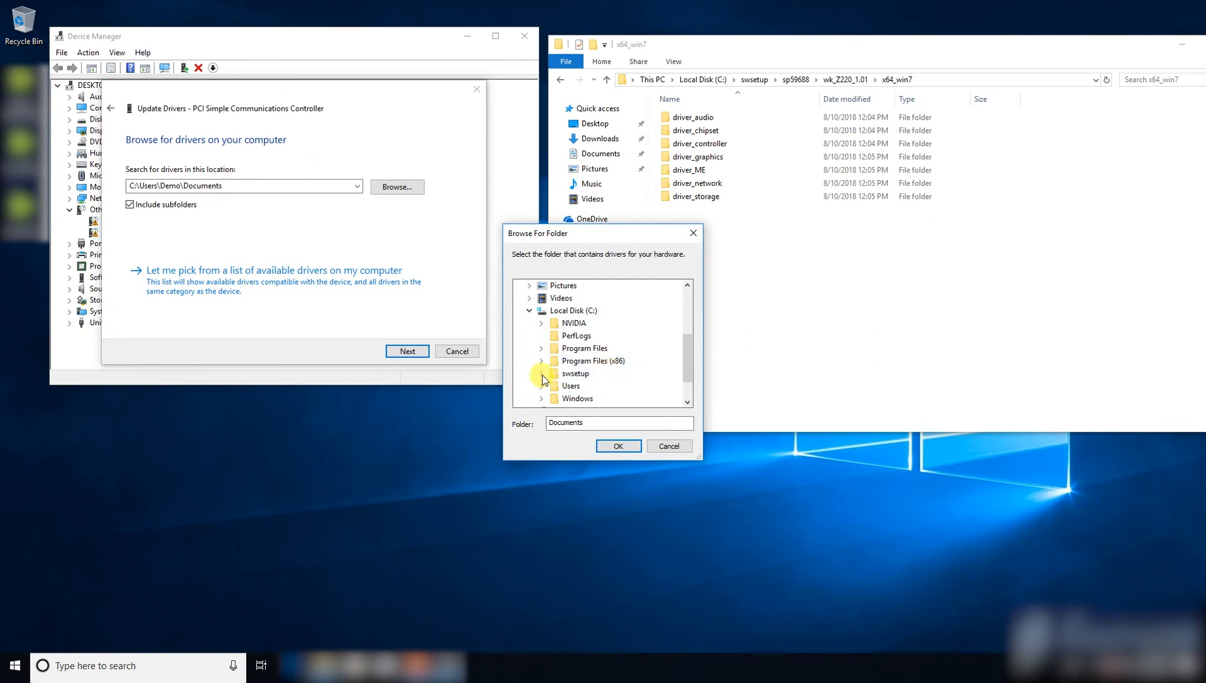
{"action": "left_click", "coordinate": [542, 373]}
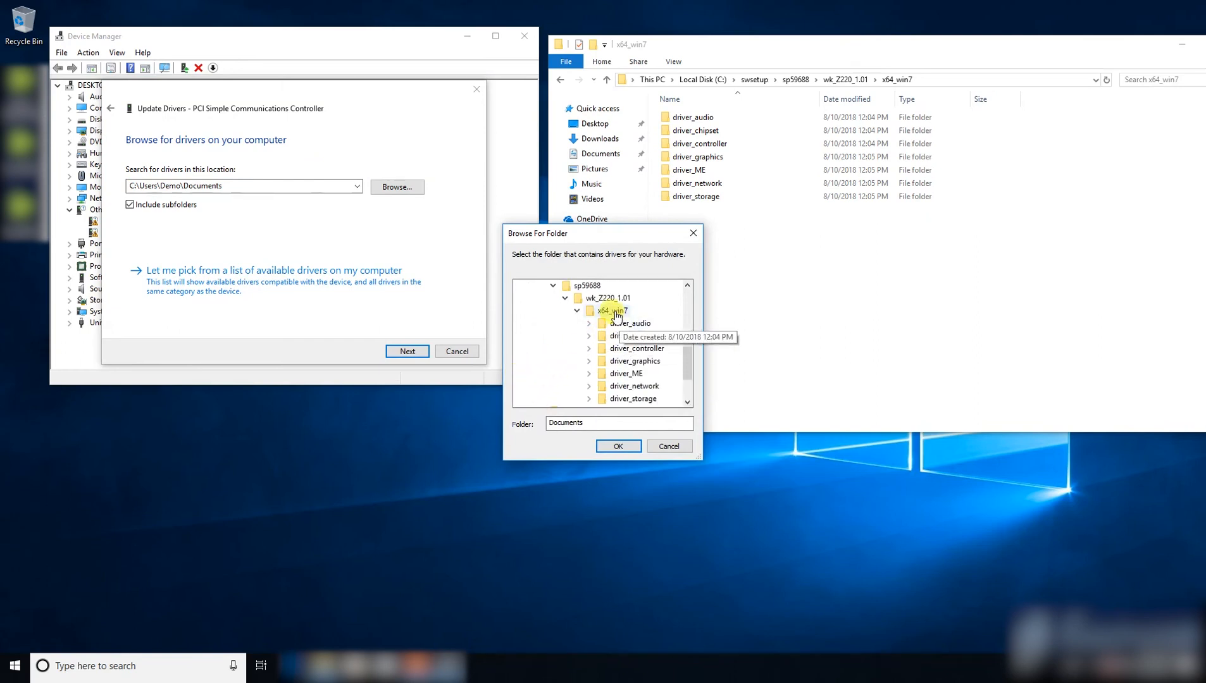
{"action": "left_click", "coordinate": [616, 446]}
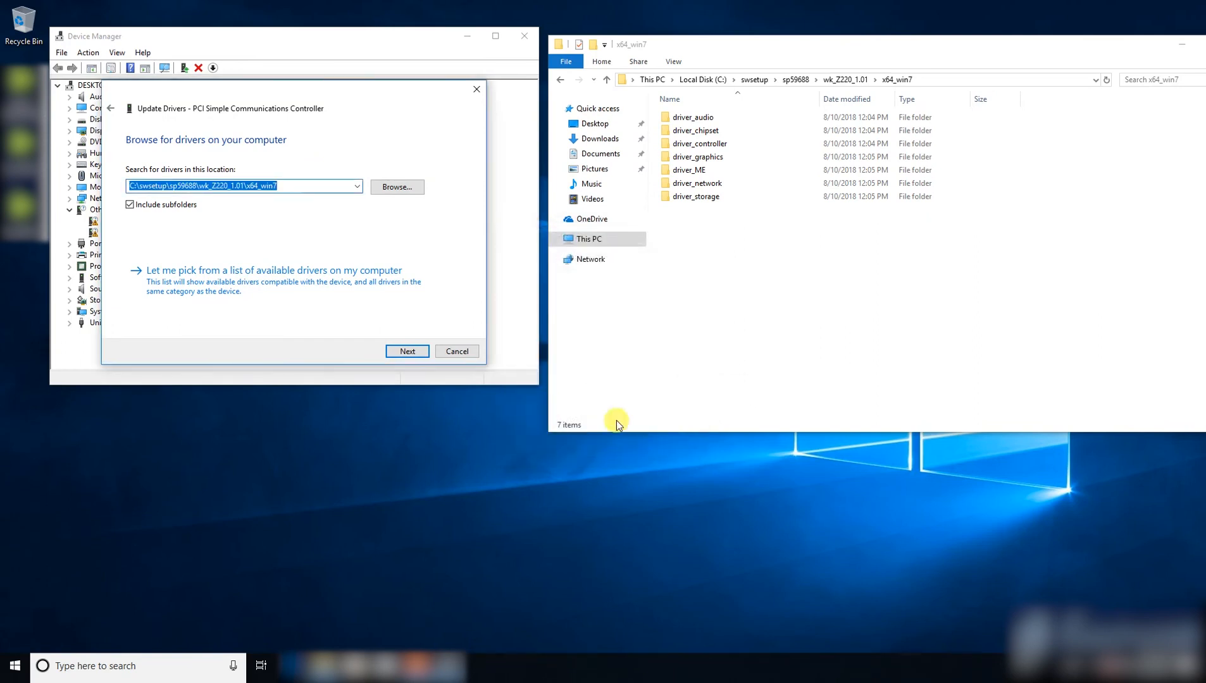
{"action": "left_click", "coordinate": [406, 351]}
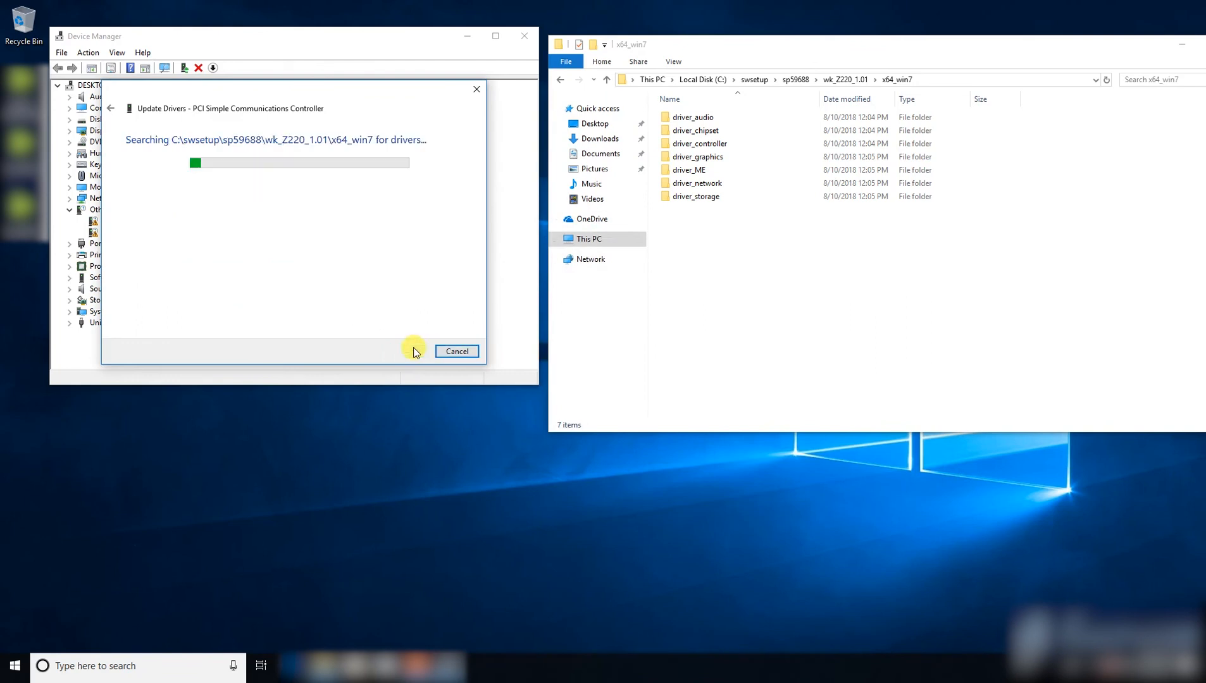
{"action": "mouse_move", "coordinate": [442, 256]}
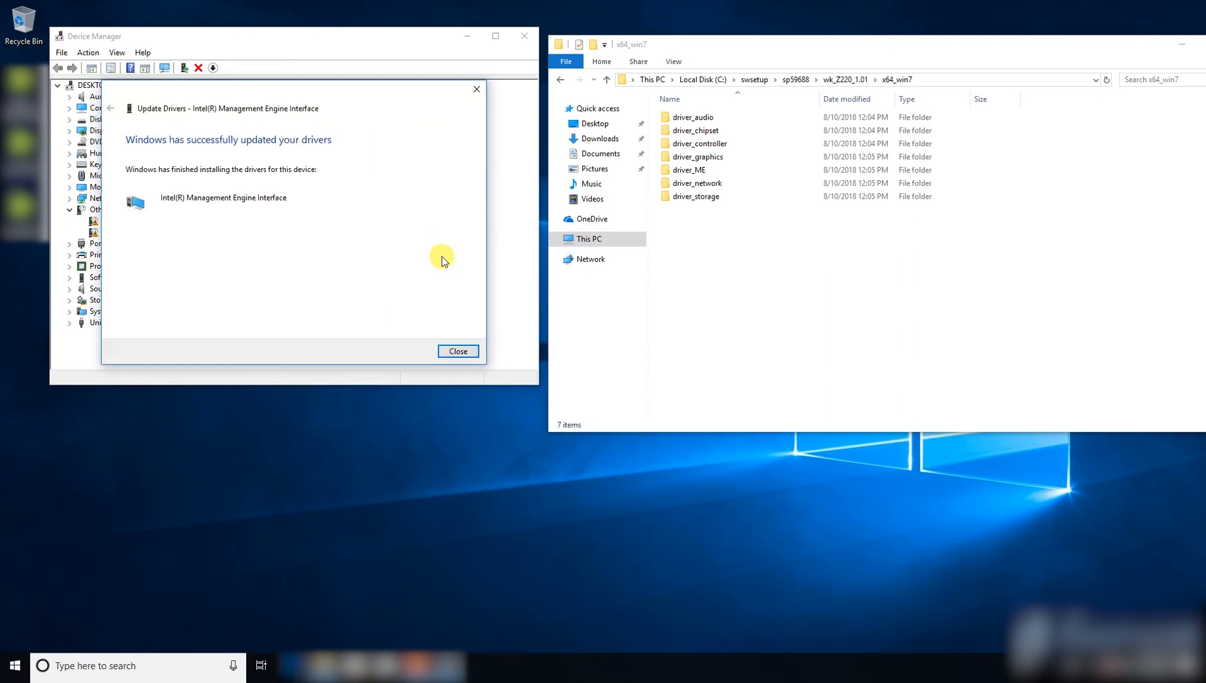
{"action": "mouse_move", "coordinate": [215, 209]}
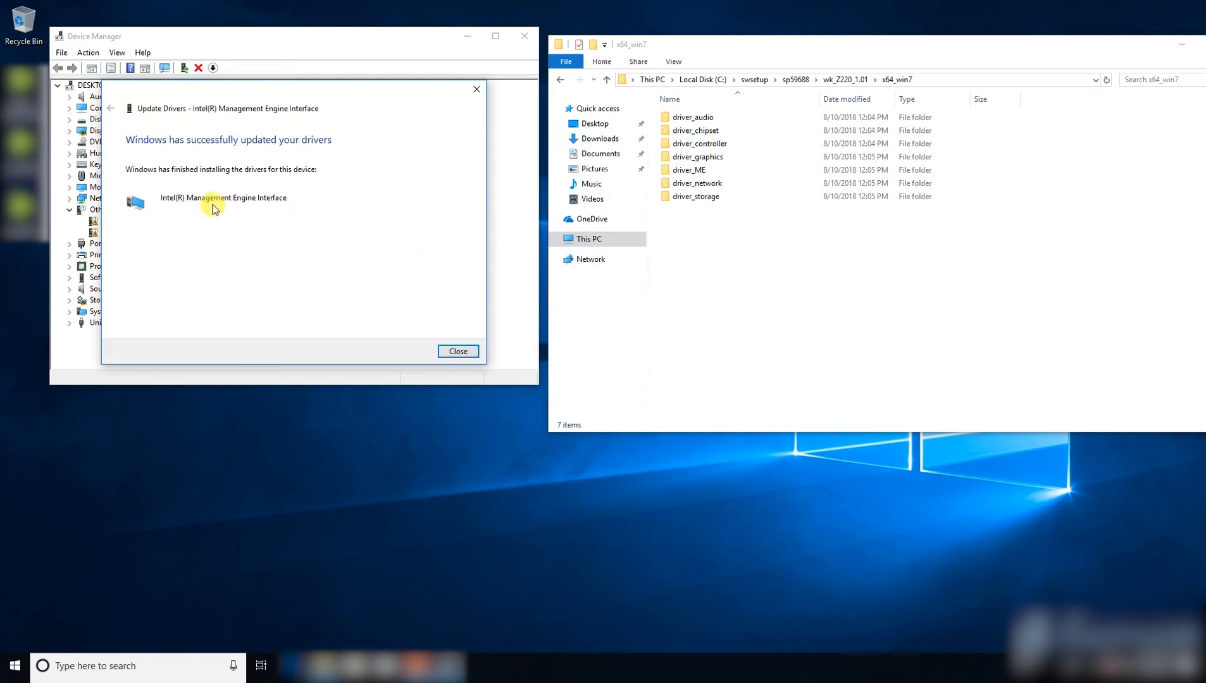
{"action": "mouse_move", "coordinate": [277, 183]}
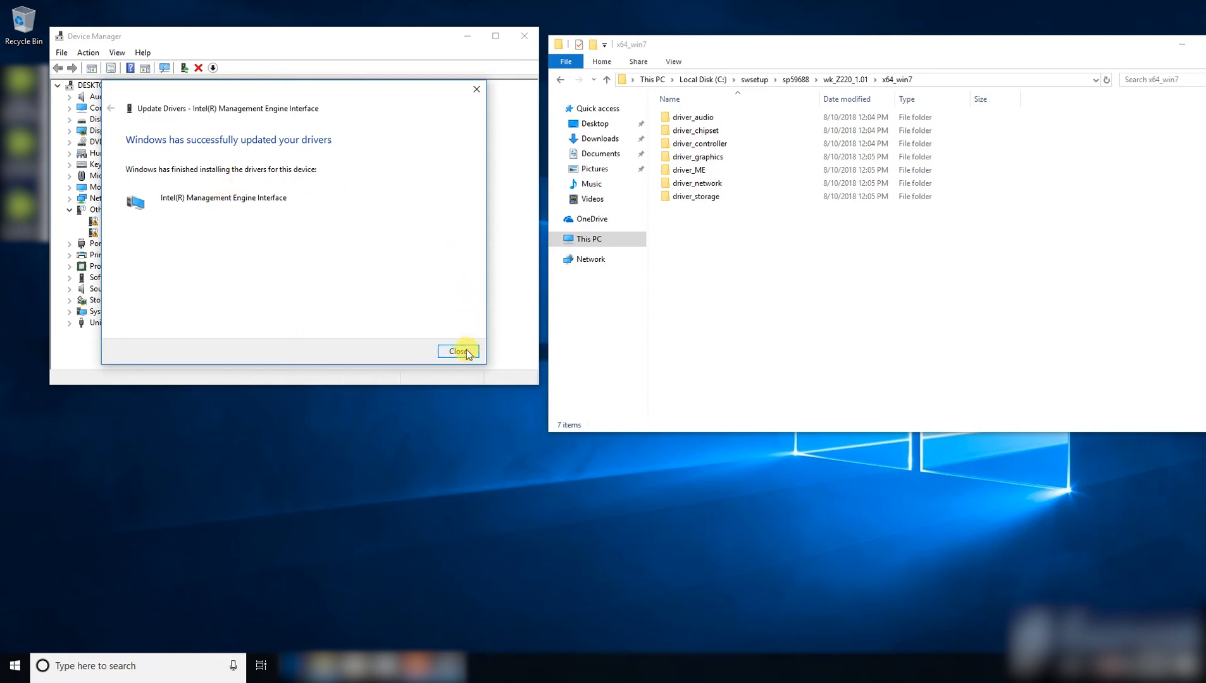
Close the Intel Management Engine Interface install message and collapse System devices
{"action": "left_click", "coordinate": [458, 351]}
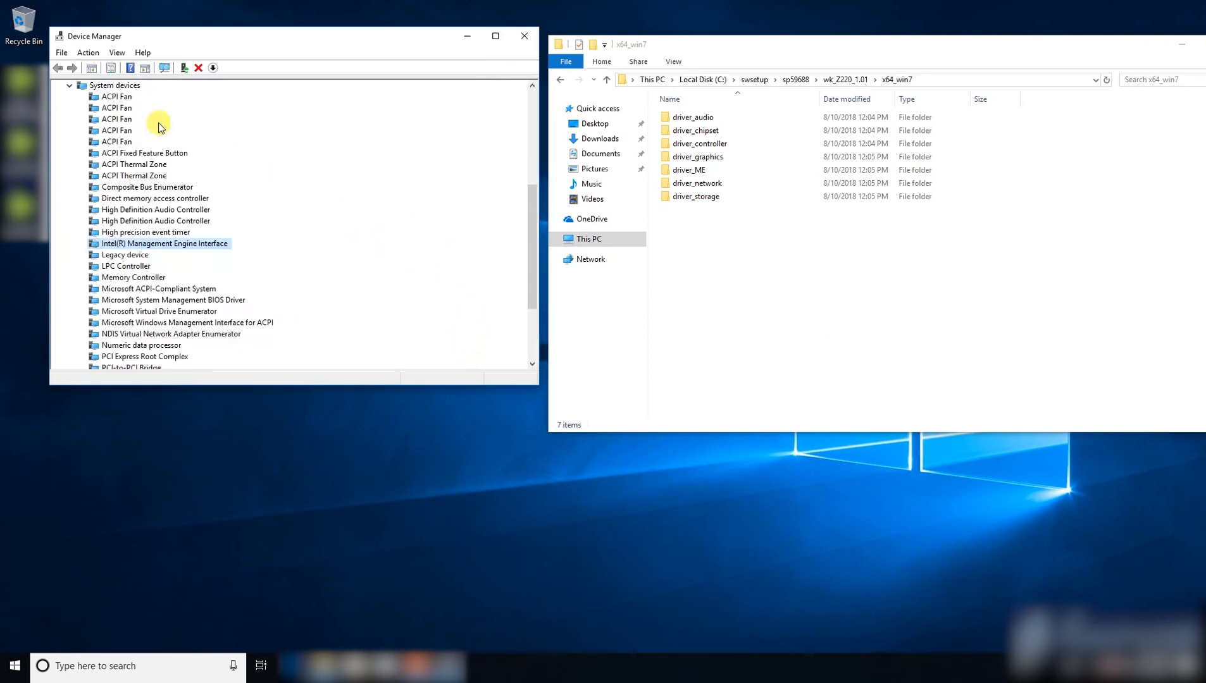
{"action": "left_click", "coordinate": [115, 86]}
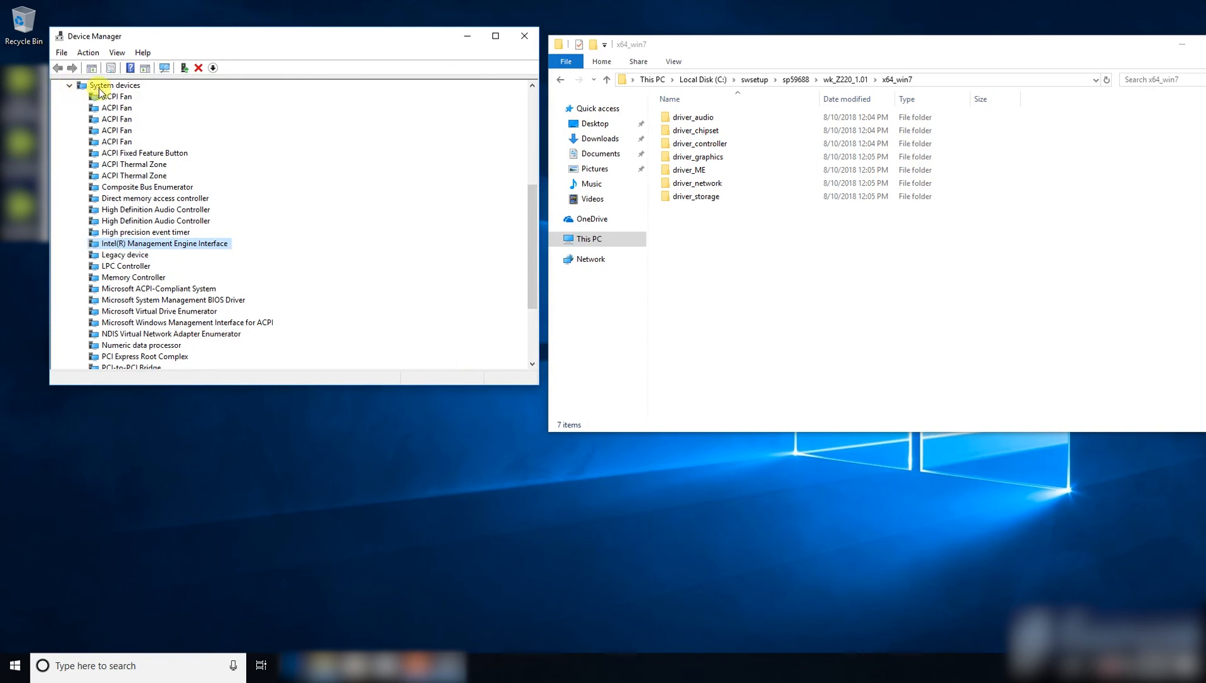
{"action": "left_click", "coordinate": [68, 86]}
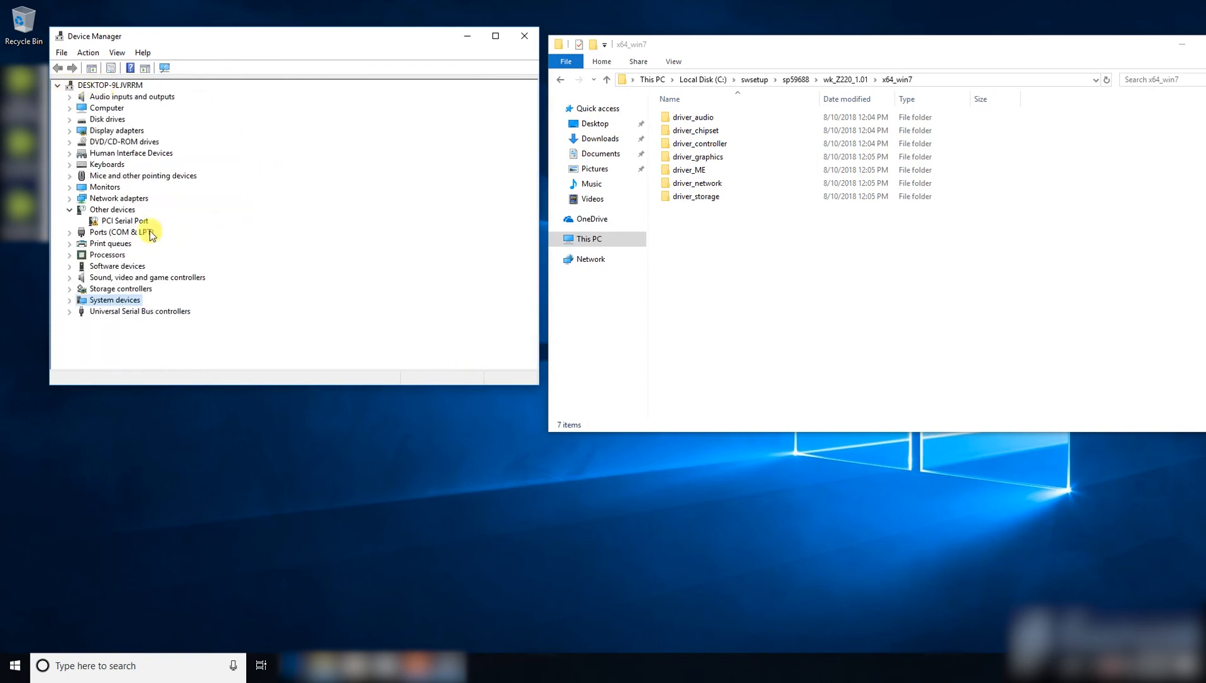
Update the PCI Serial Port driver from the x64_win7 folder, making it Intel AMT - SOL (COM3)
{"action": "left_click", "coordinate": [122, 221]}
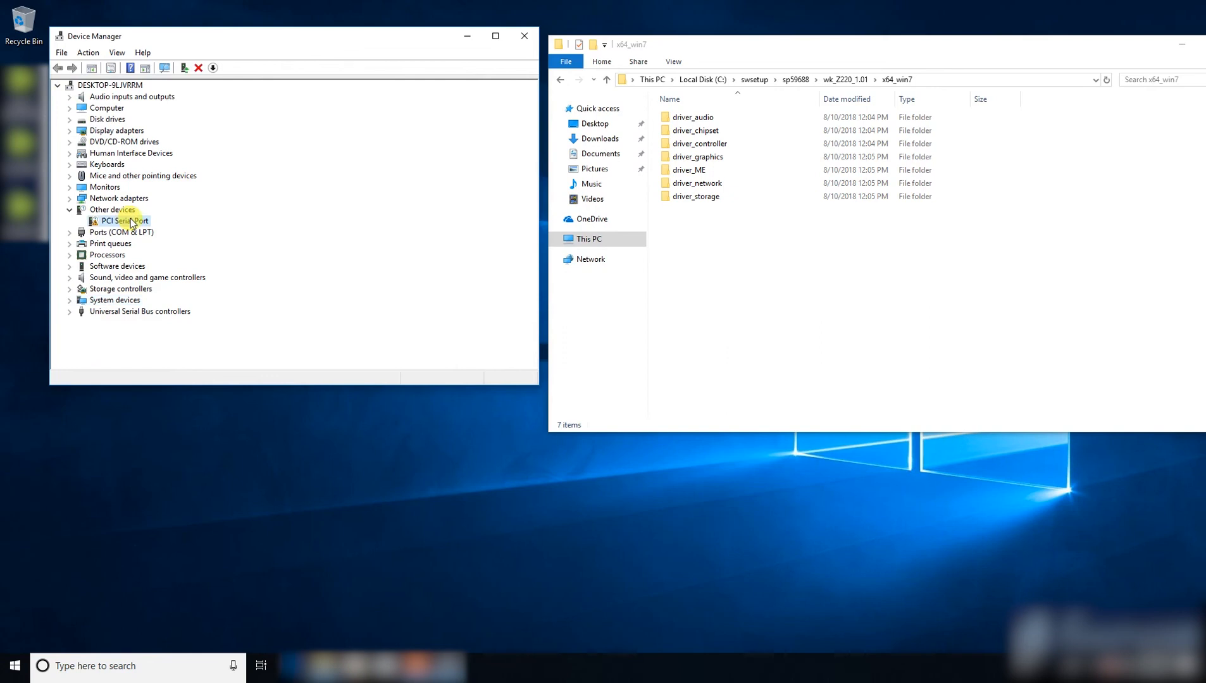
{"action": "right_click", "coordinate": [123, 221]}
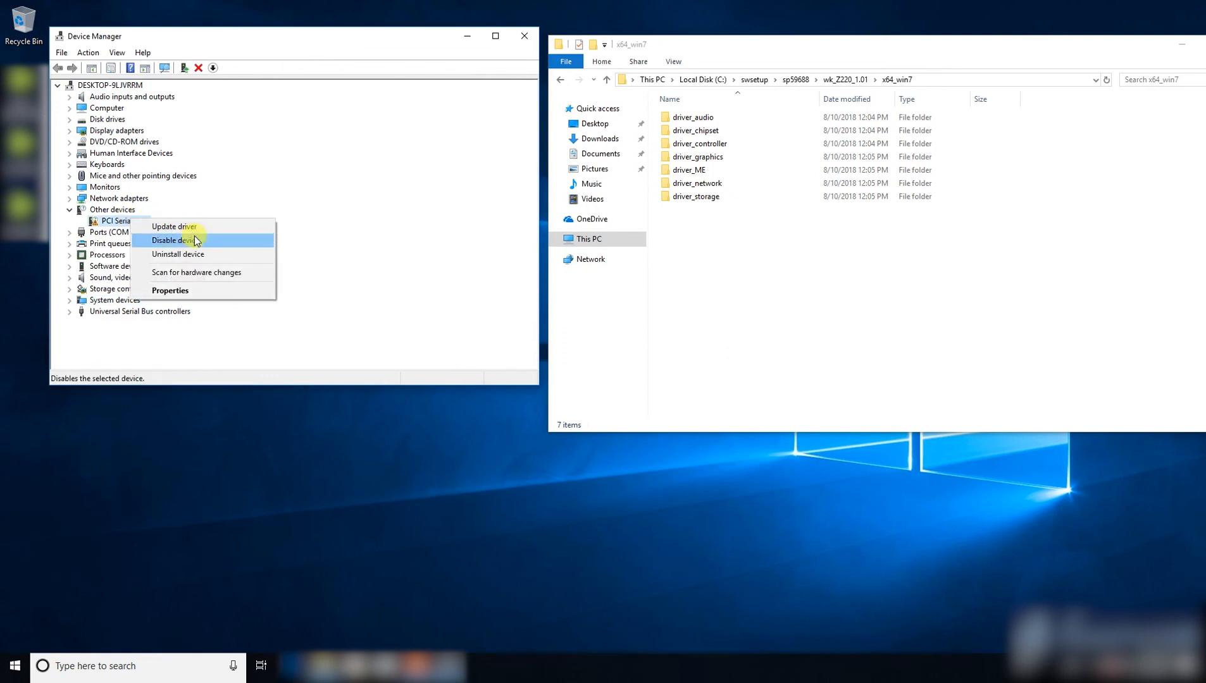
{"action": "left_click", "coordinate": [173, 227]}
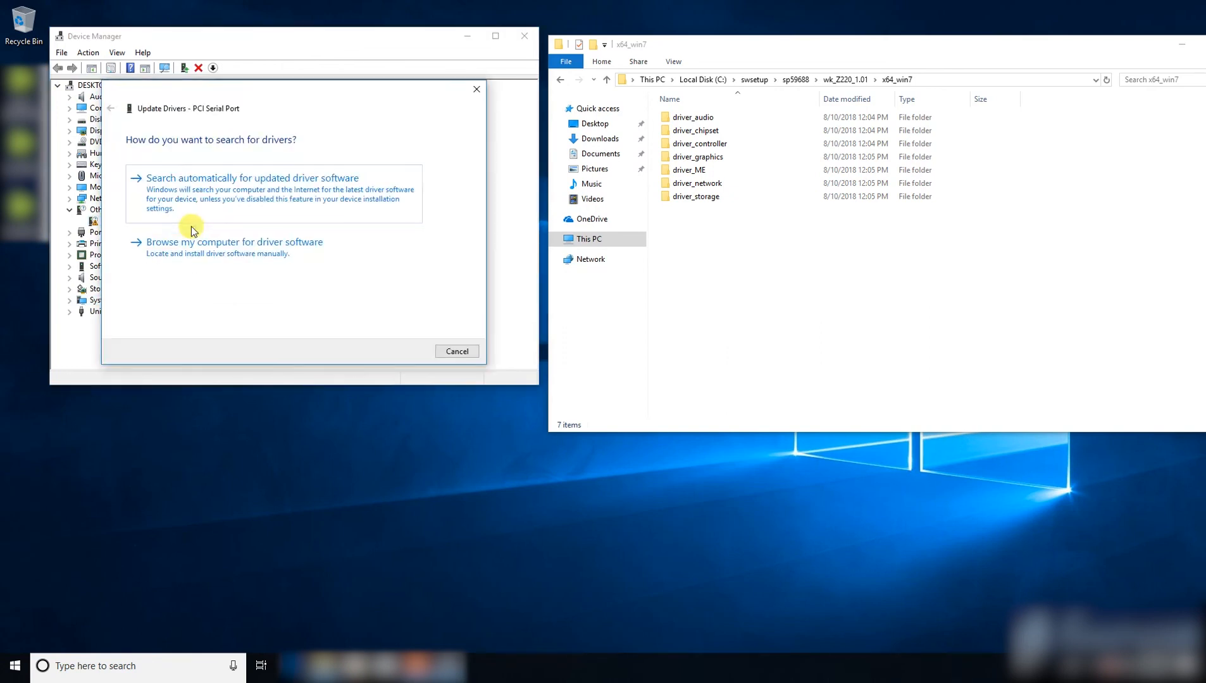
{"action": "left_click", "coordinate": [233, 241]}
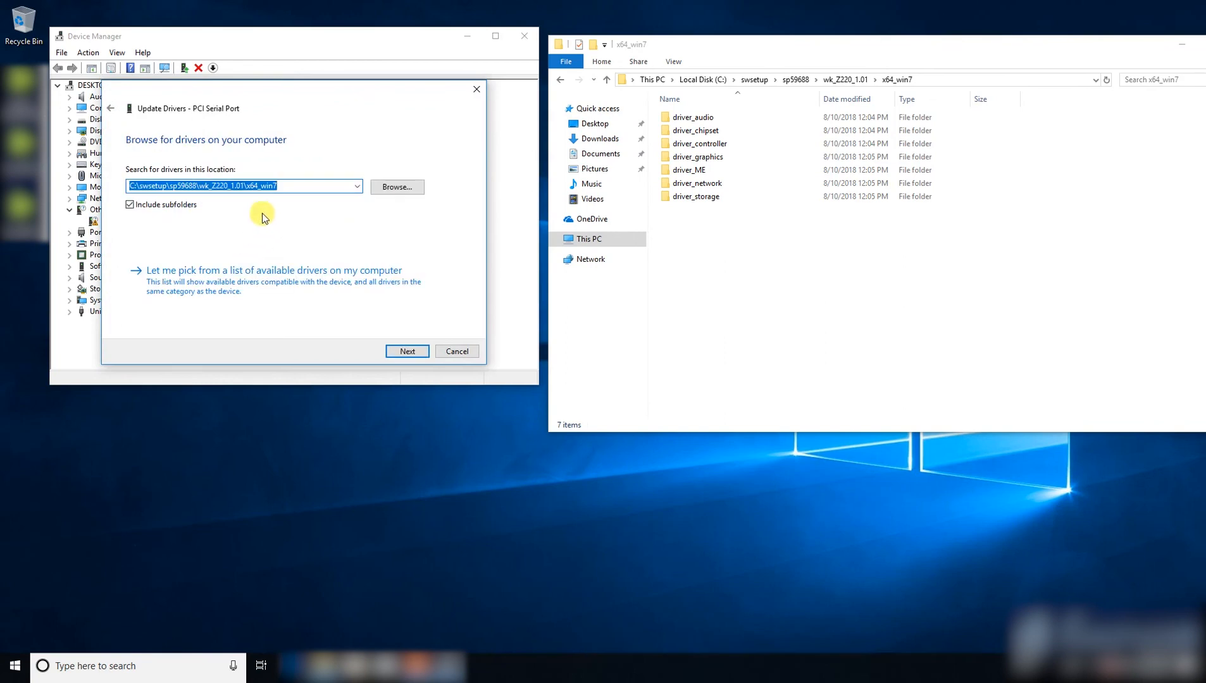
{"action": "mouse_move", "coordinate": [229, 198]}
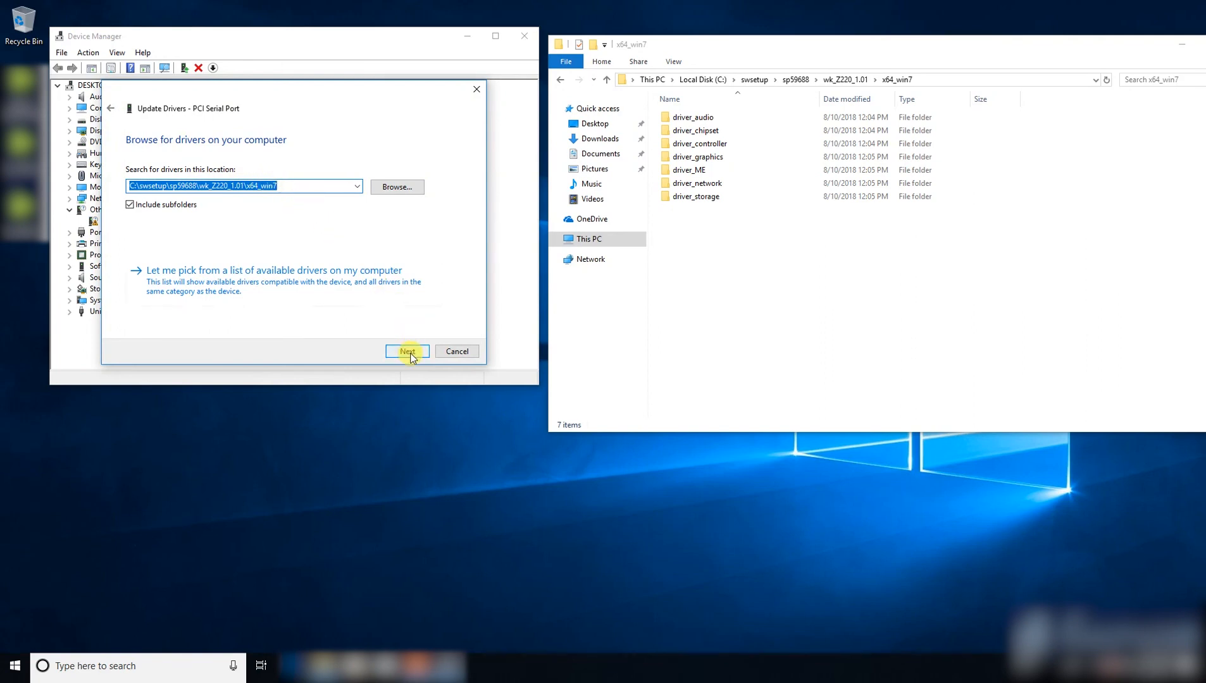
{"action": "left_click", "coordinate": [407, 351]}
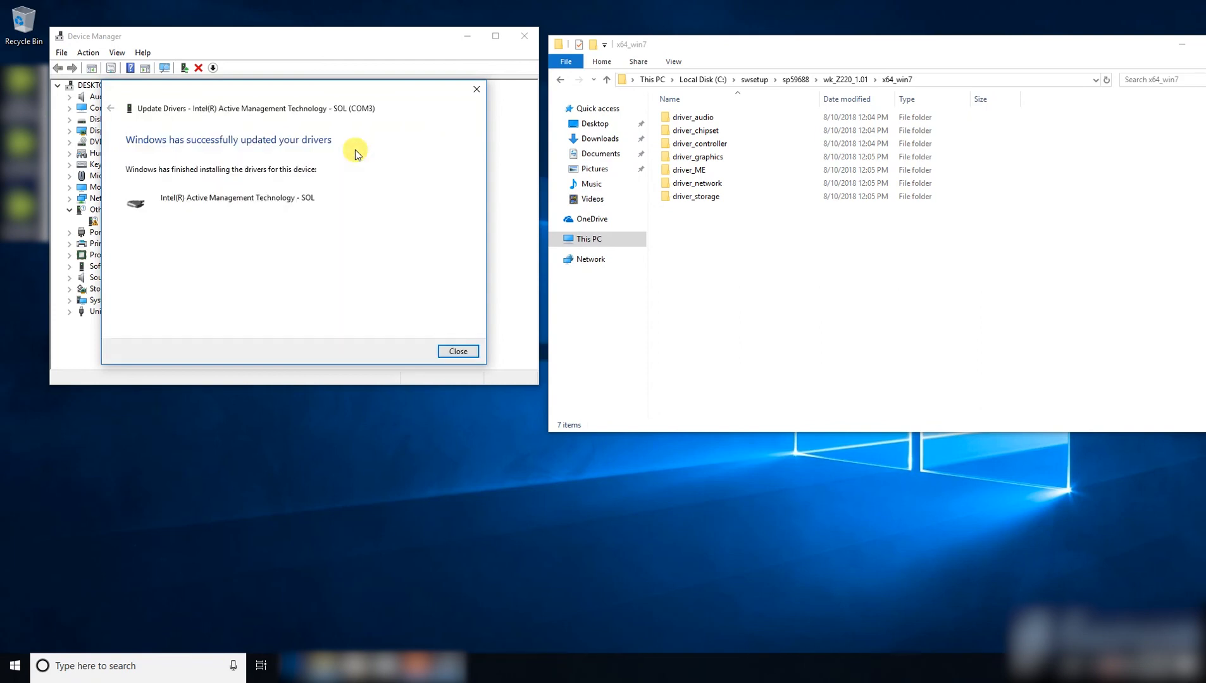
{"action": "mouse_move", "coordinate": [226, 198]}
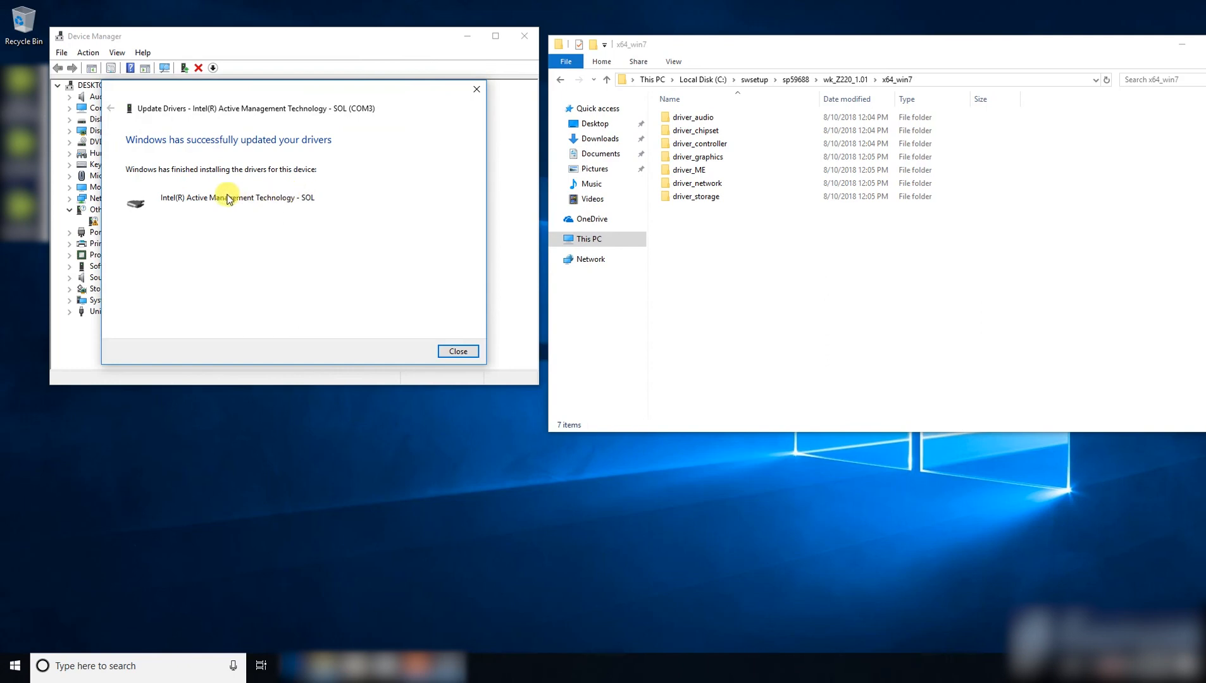
{"action": "left_click", "coordinate": [457, 350]}
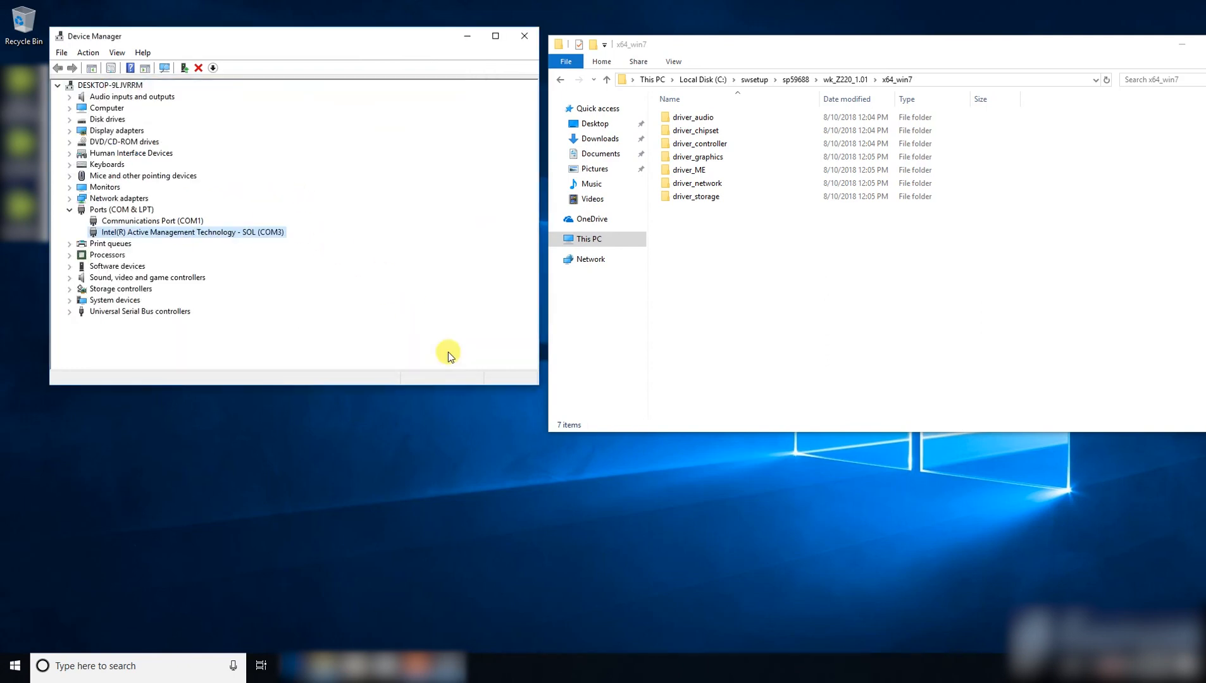
{"action": "mouse_move", "coordinate": [258, 276]}
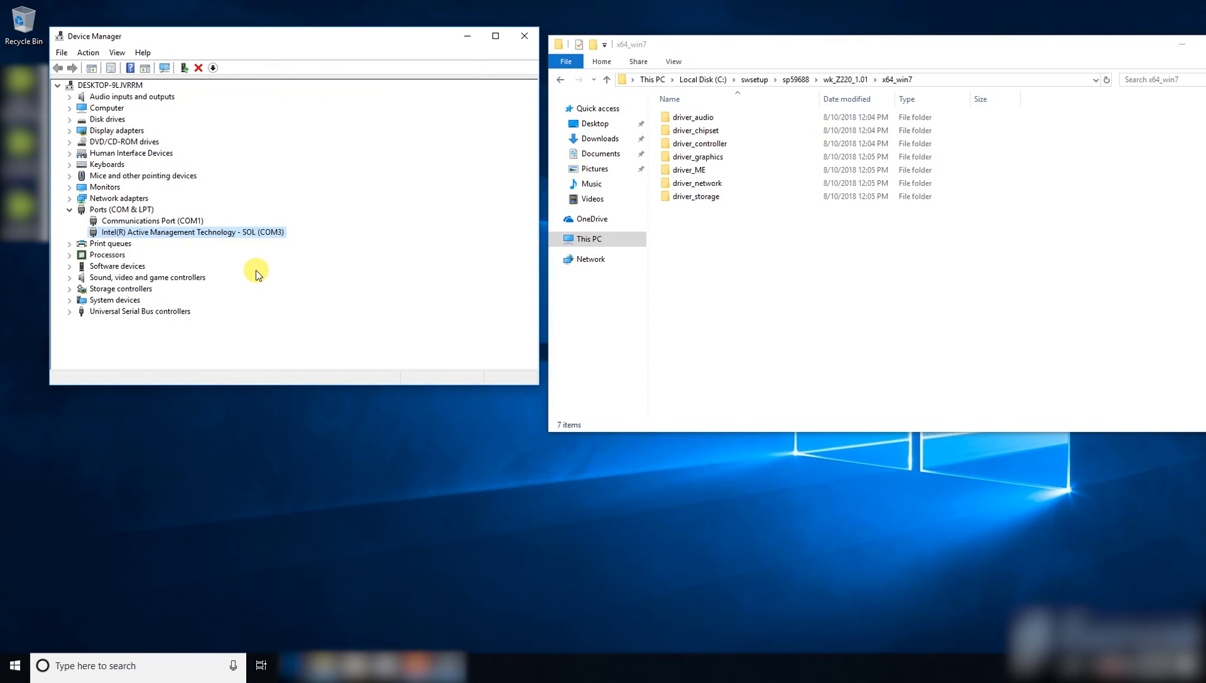
{"action": "mouse_move", "coordinate": [275, 270]}
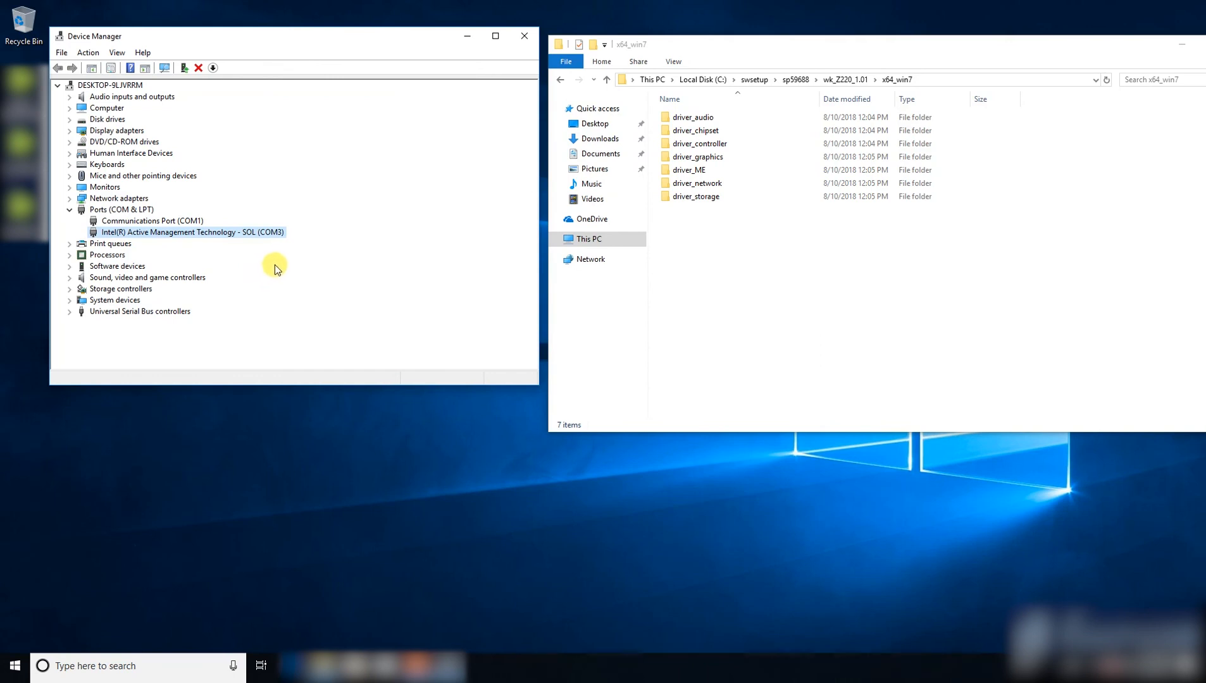